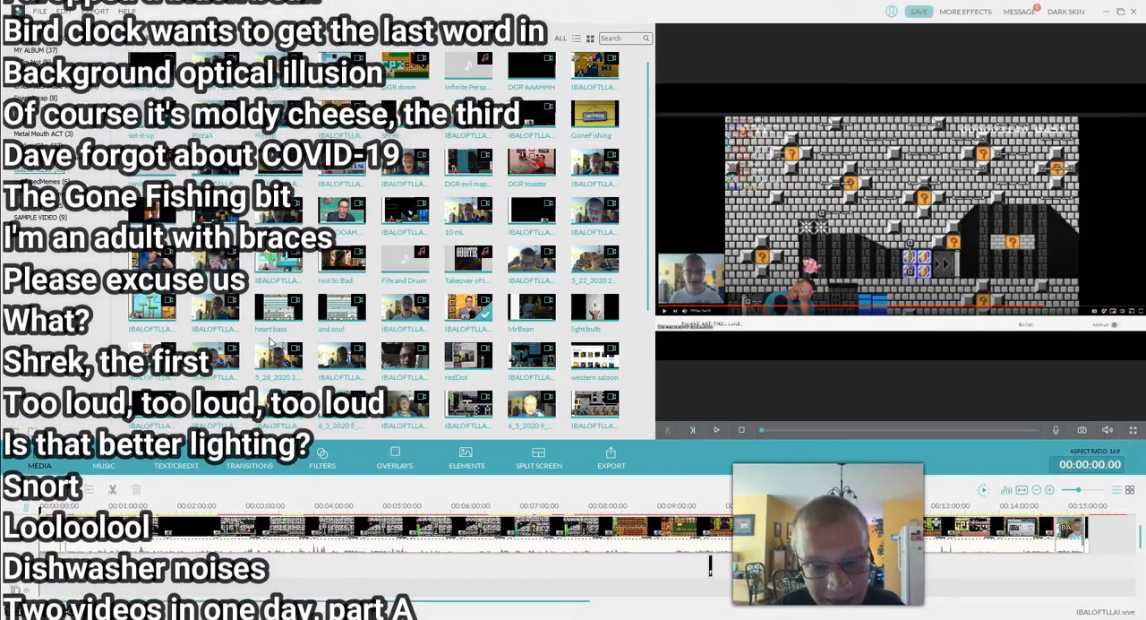
Scroll through the Media library to browse the Mario gameplay episode clips.
scroll("up", 3)
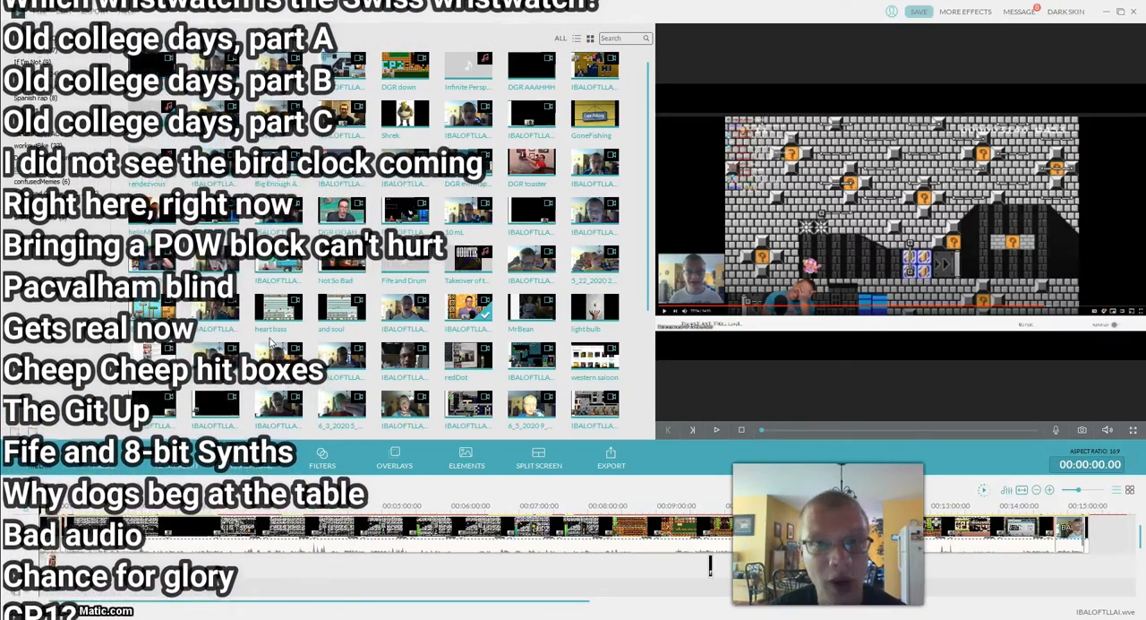
scroll("up", 3)
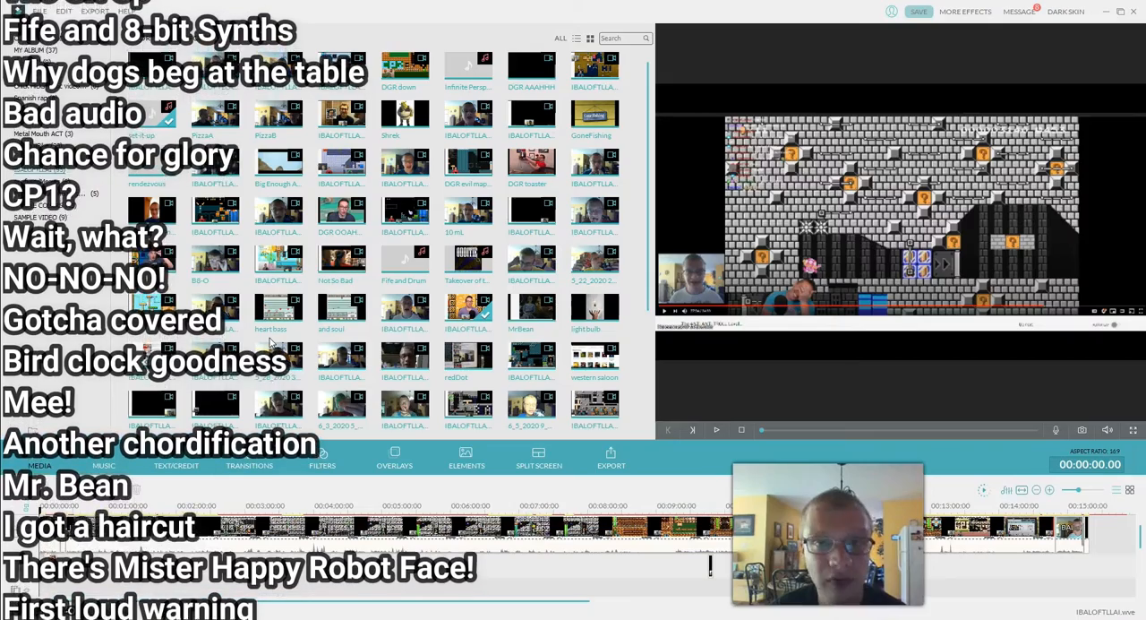
scroll("up", 3)
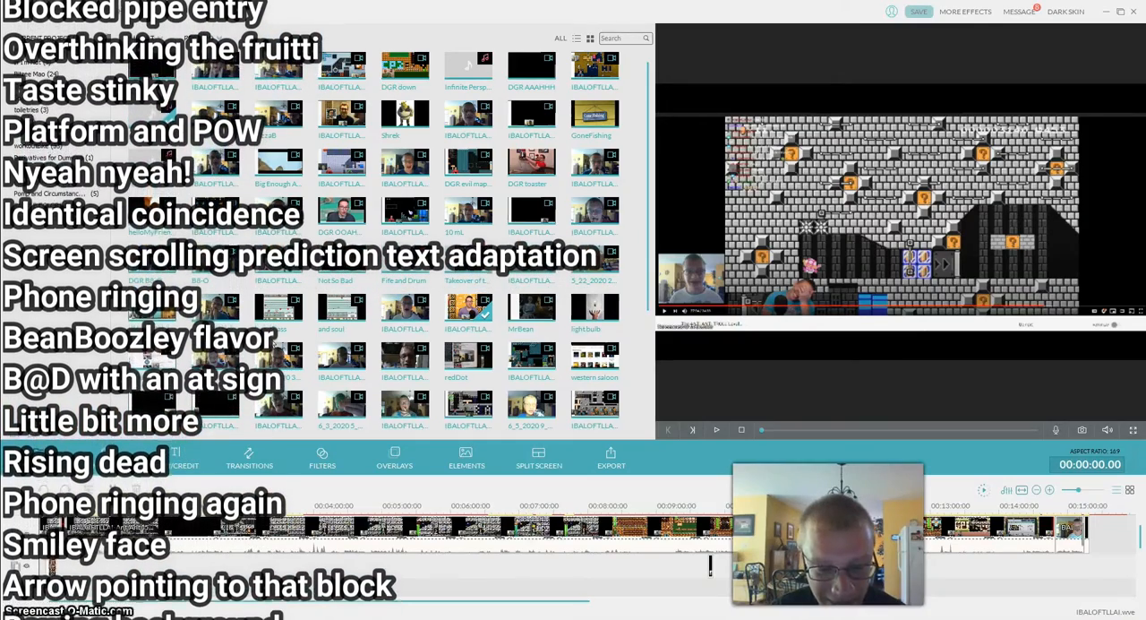
scroll("up", 3)
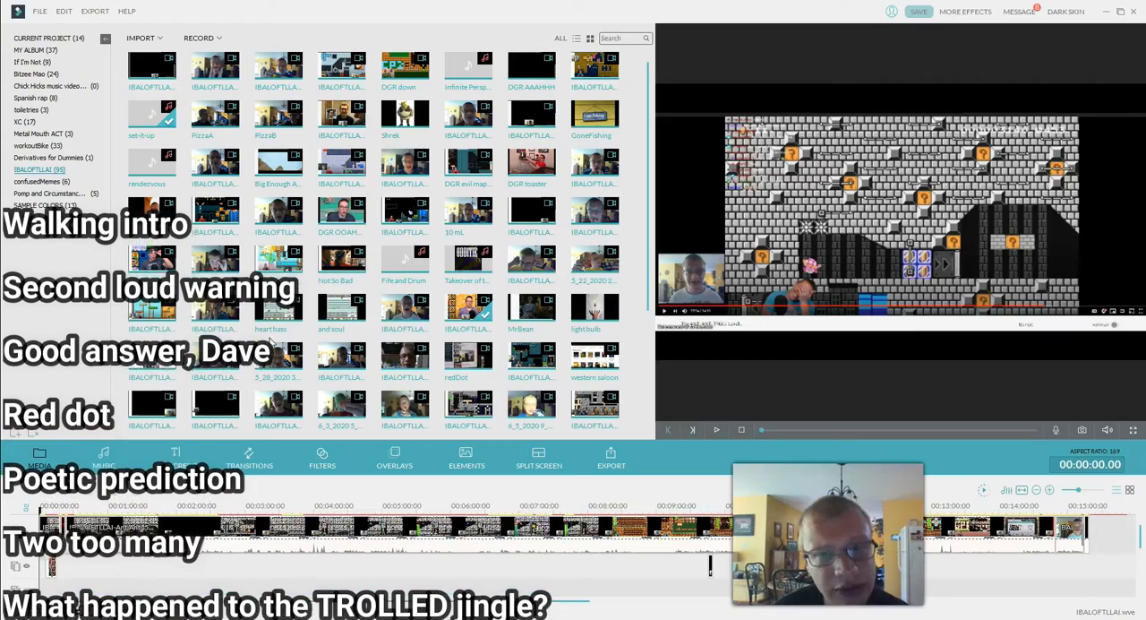
scroll("down", 3)
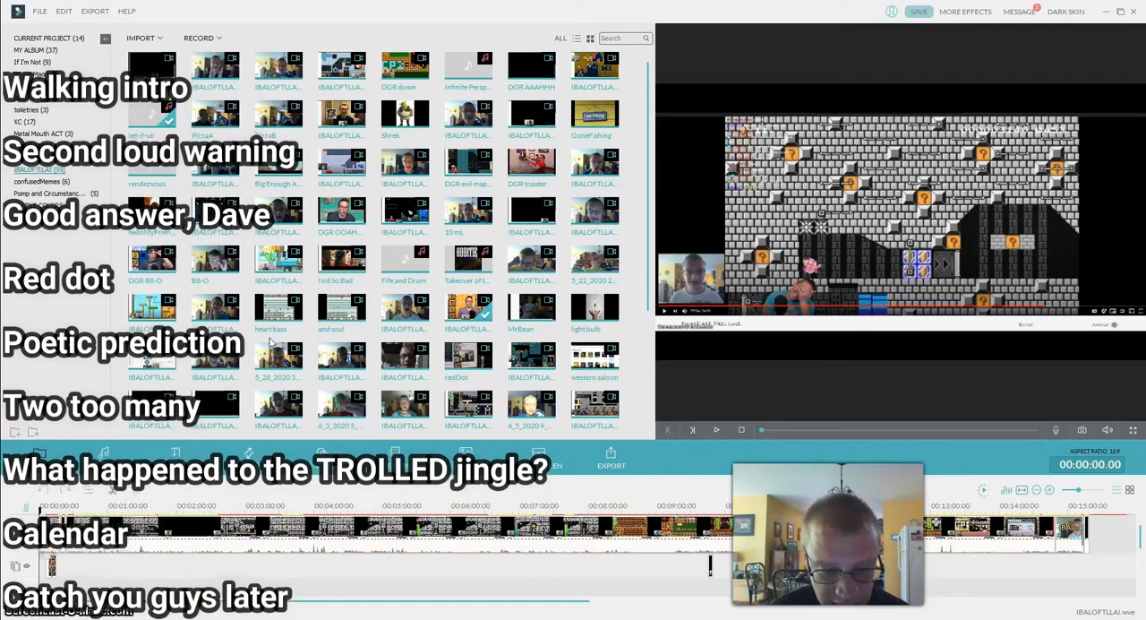
scroll("down", 3)
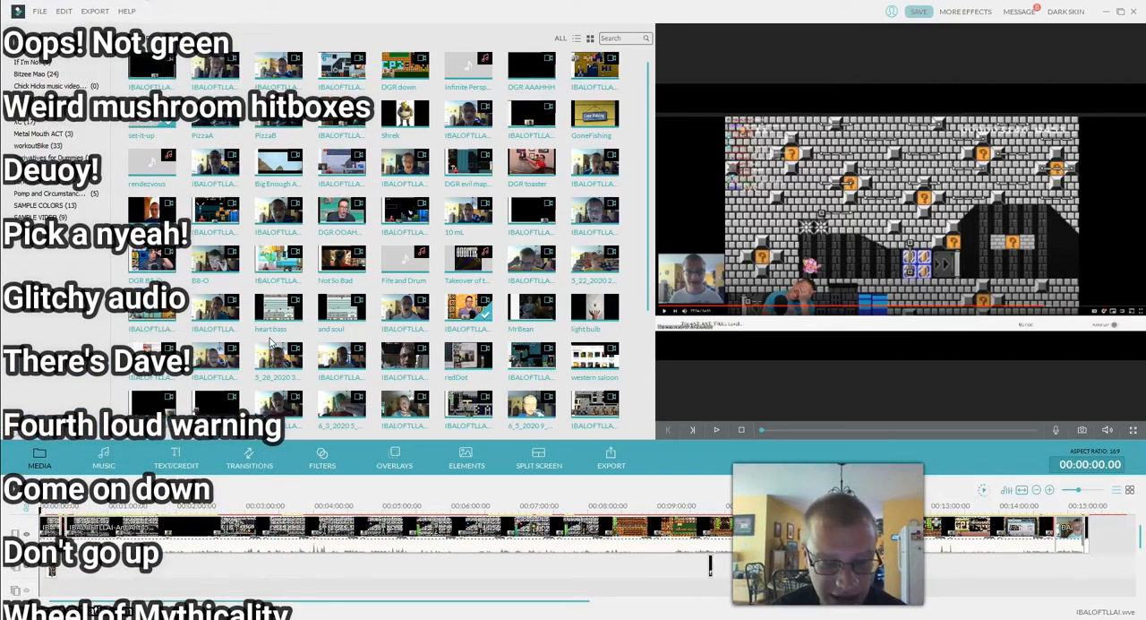
scroll("up", 3)
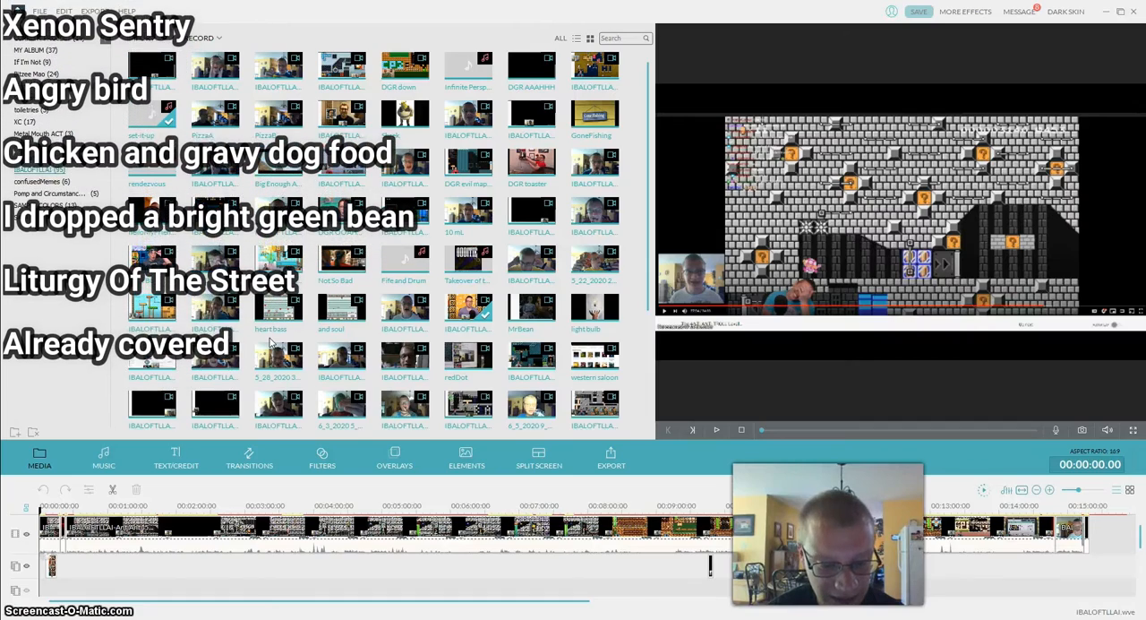
scroll("down", 3)
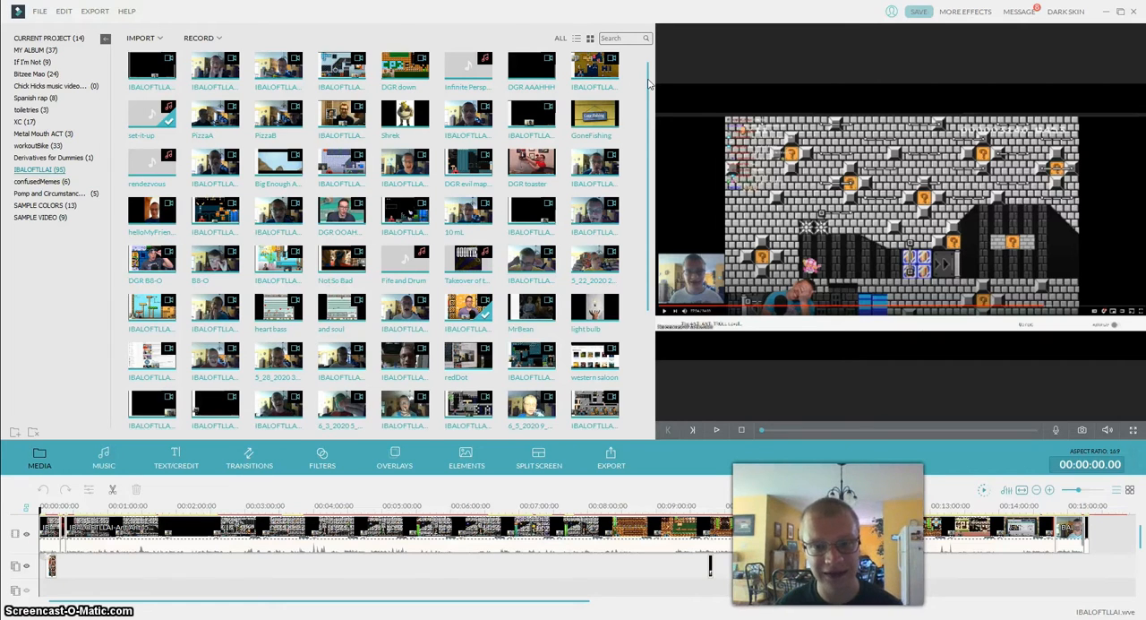
scroll("down", 3)
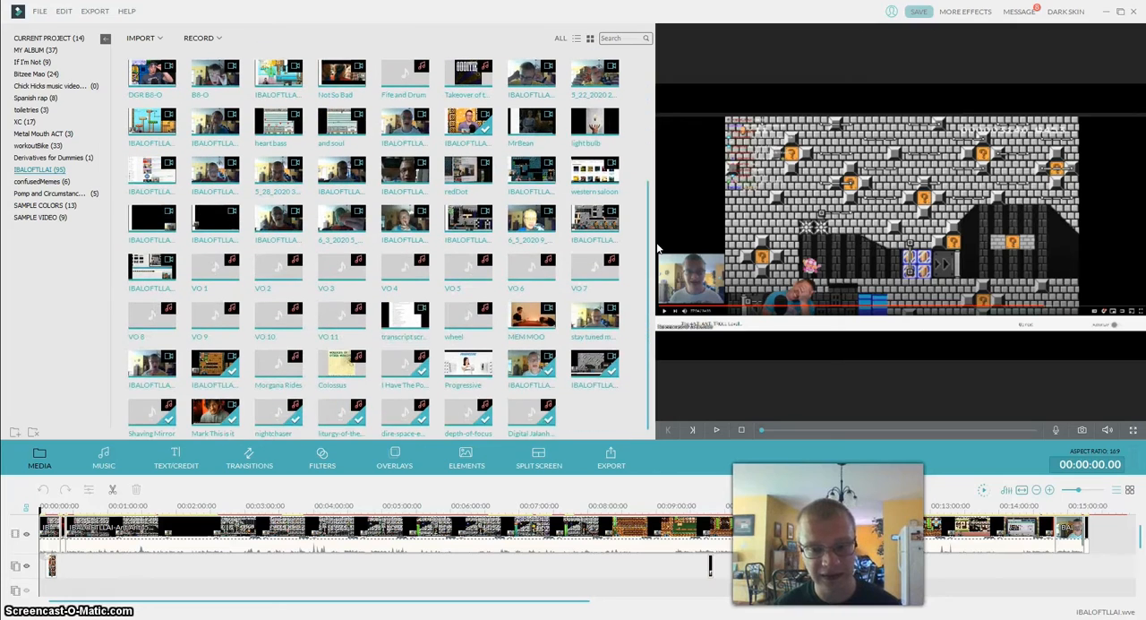
scroll("up", 3)
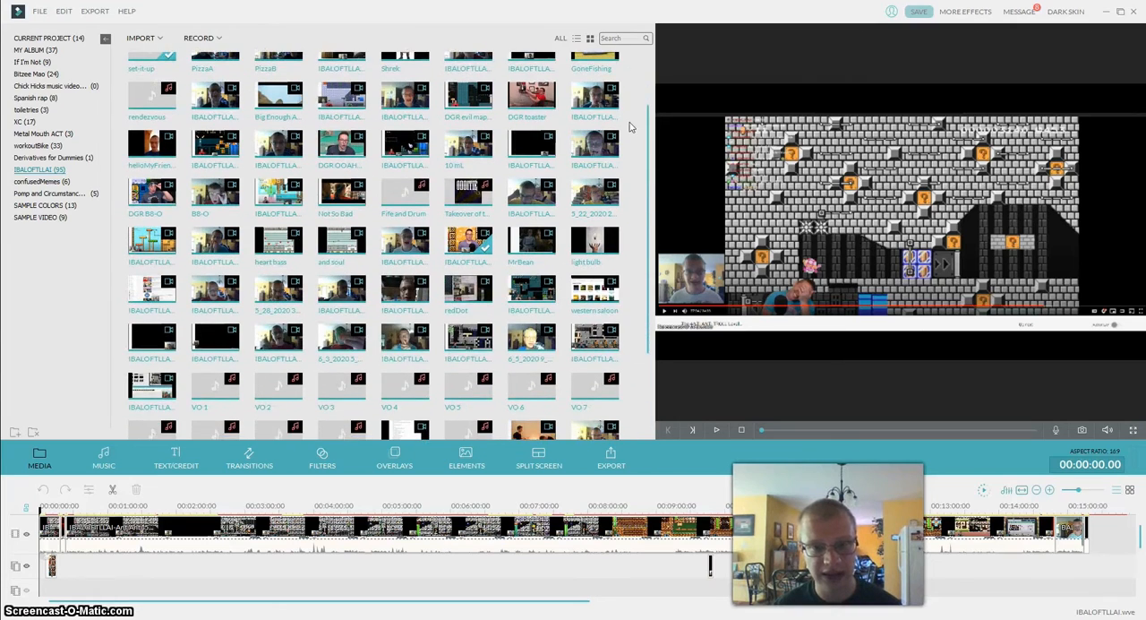
scroll("down", 3)
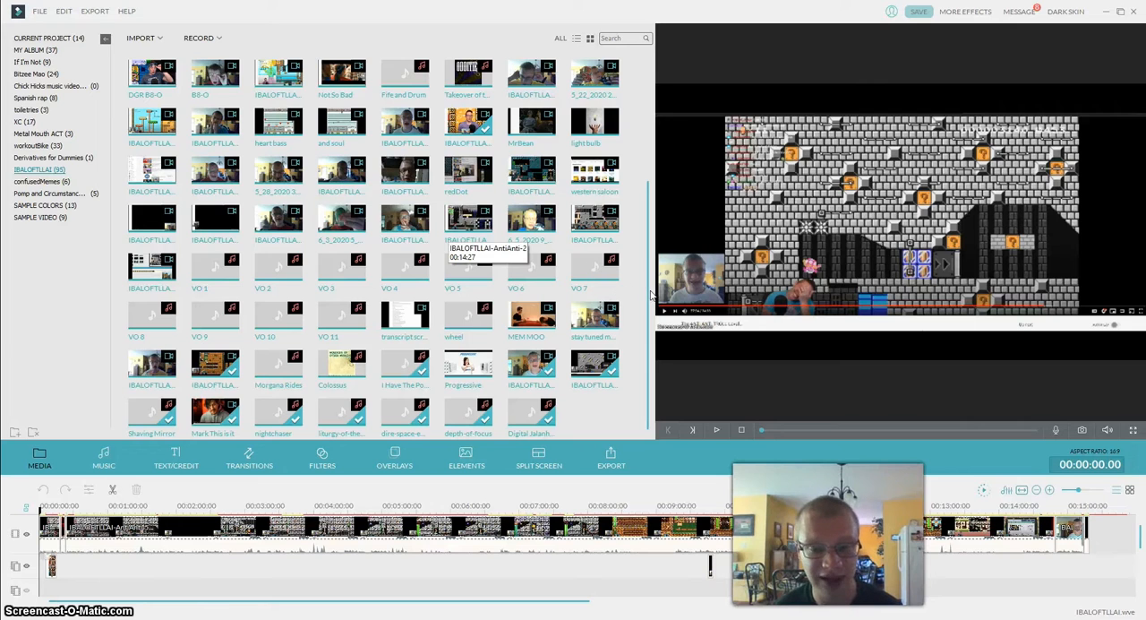
scroll("up", 3)
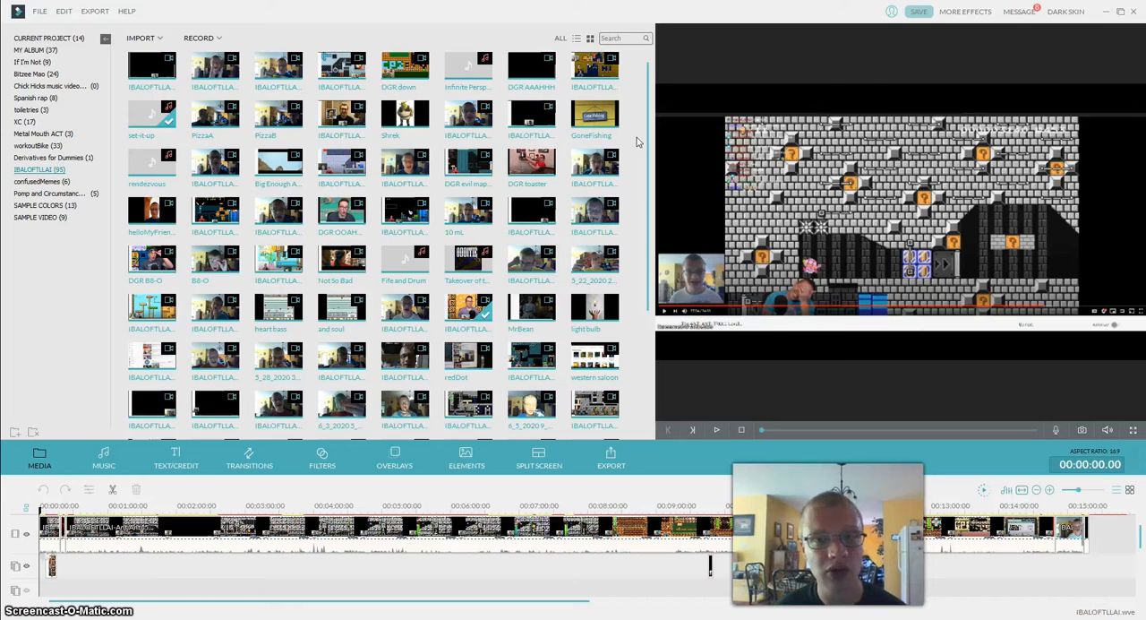
mouse_move(595, 115)
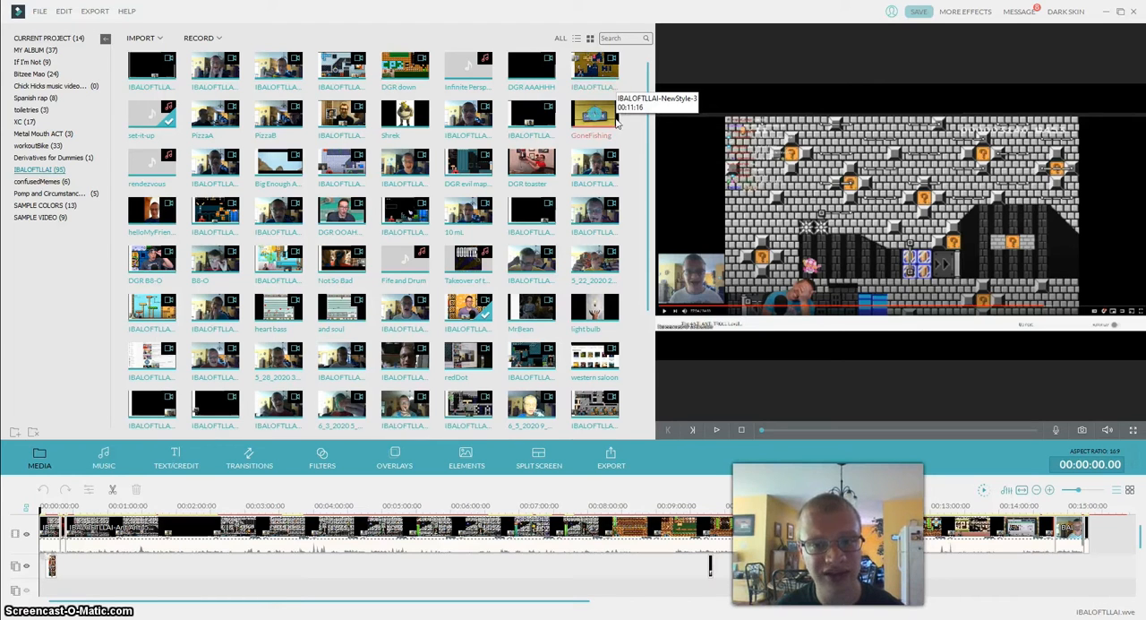
scroll("down", 3)
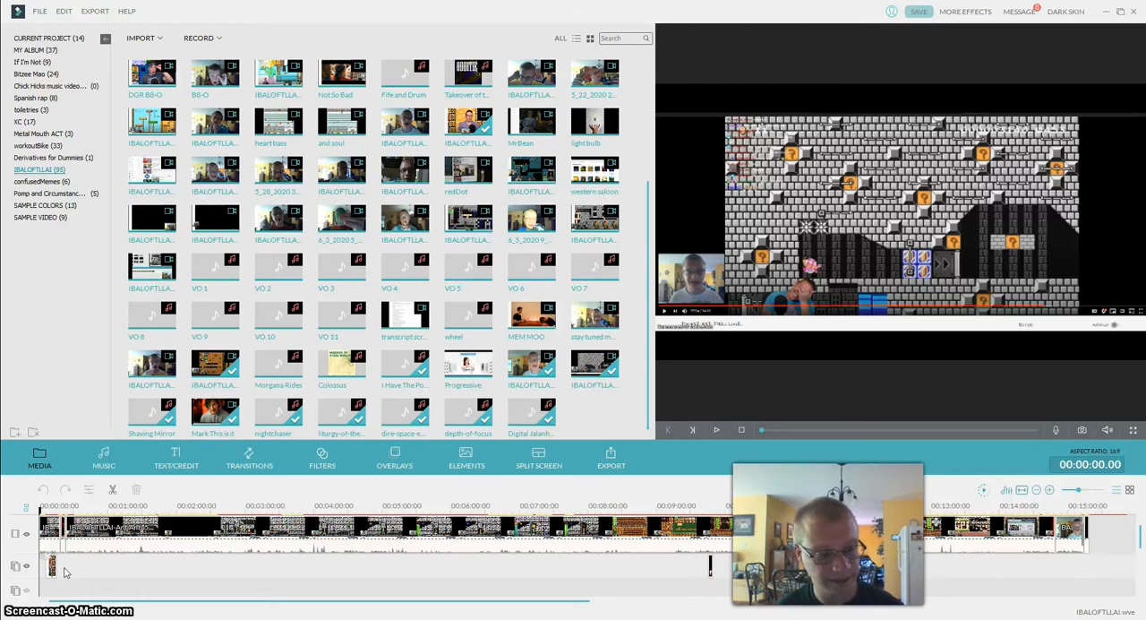
scroll("up", 3)
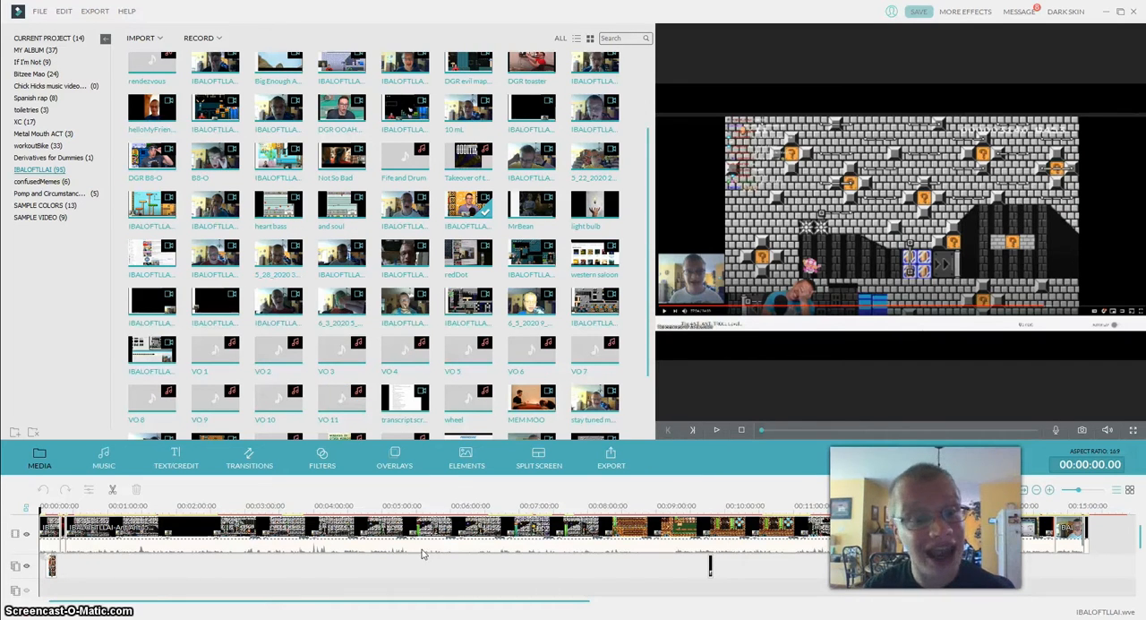
scroll("up", 3)
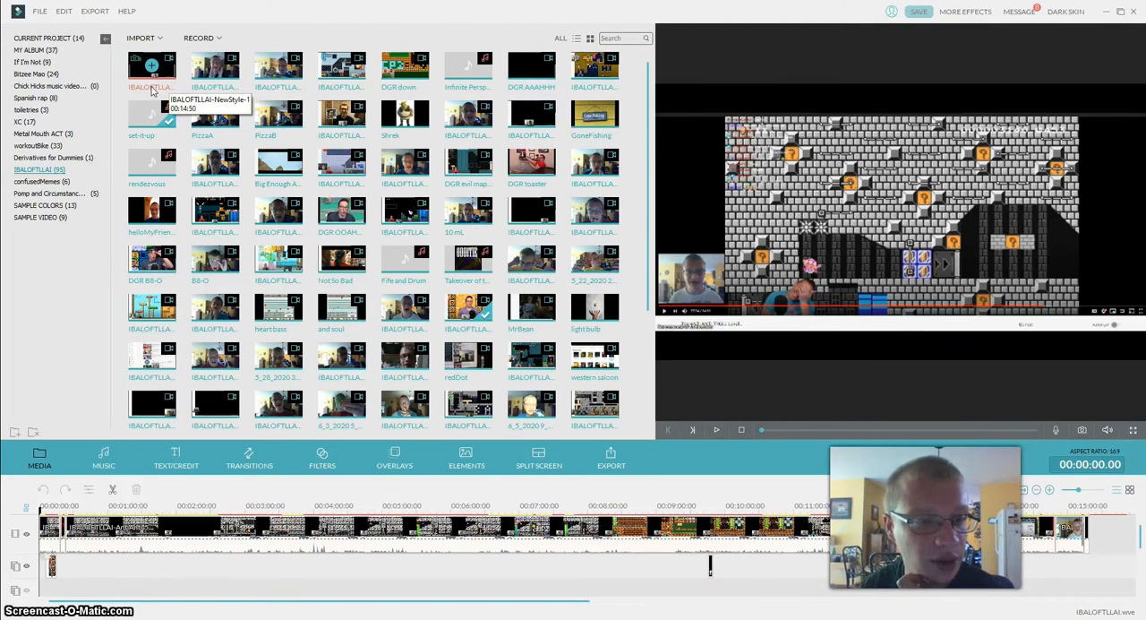
Play the gameplay episode clip in the preview and skim ahead to near its end.
left_click(717, 430)
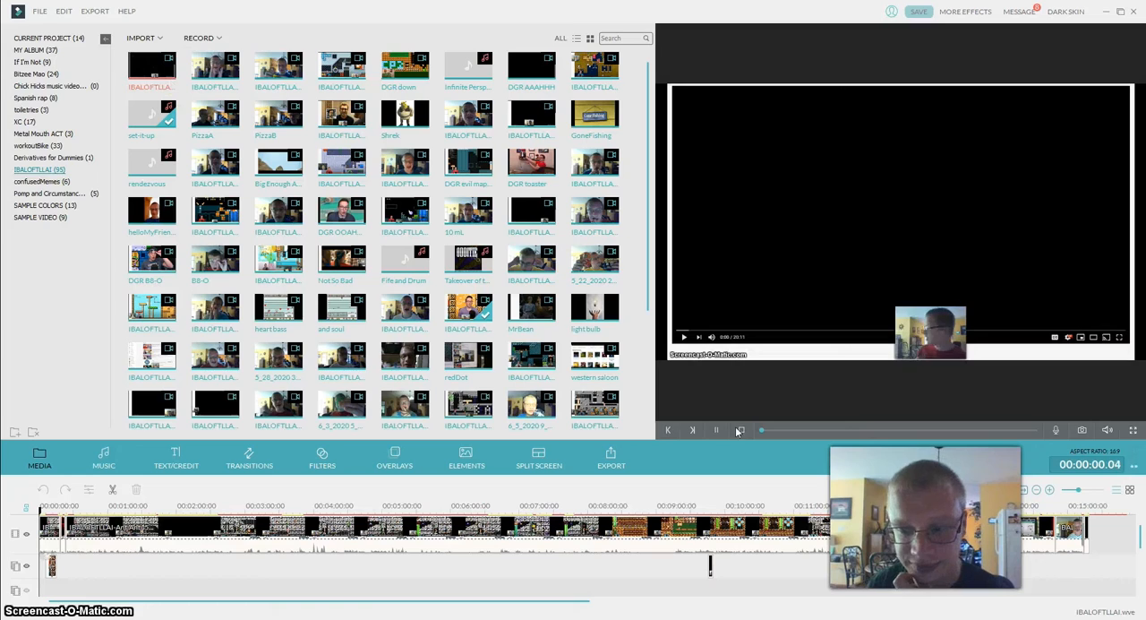
left_click(717, 430)
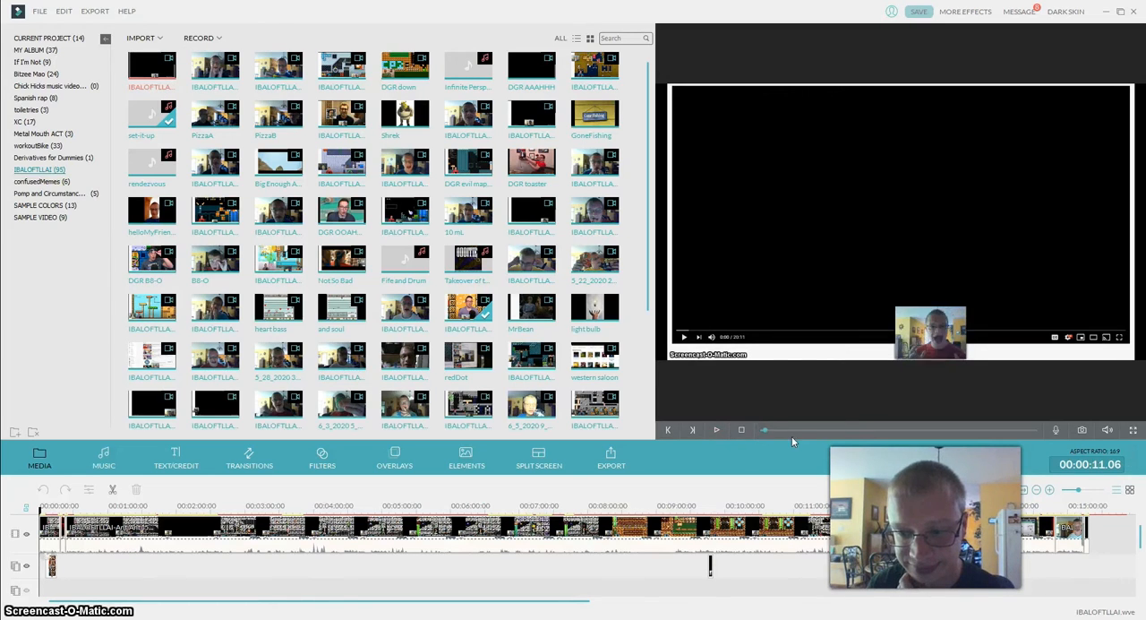
left_click(1006, 430)
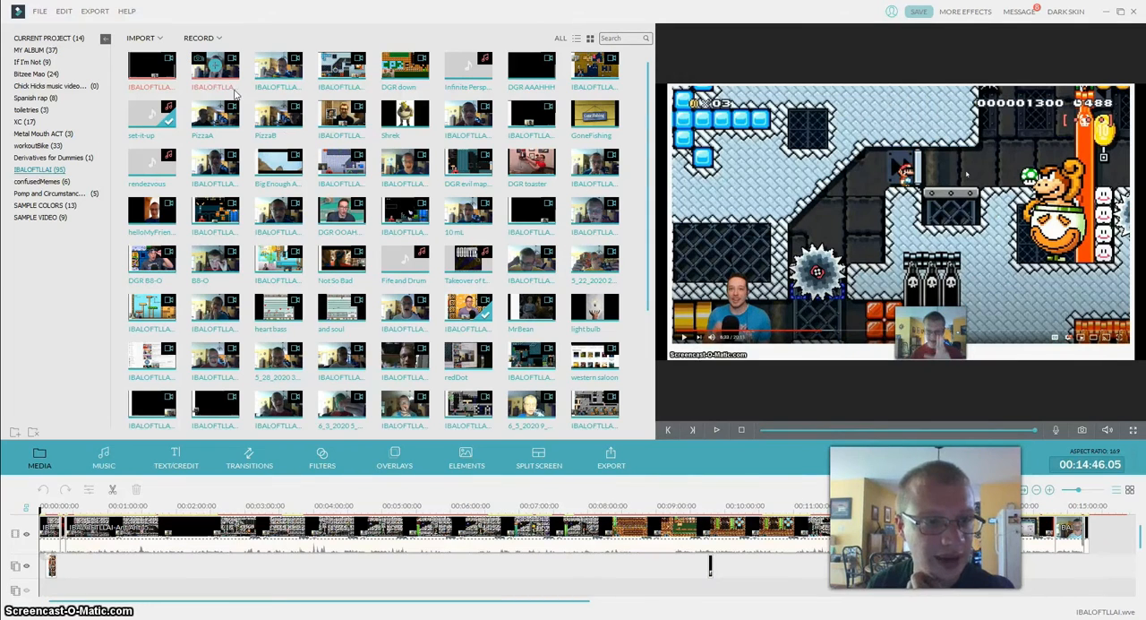
mouse_move(215, 86)
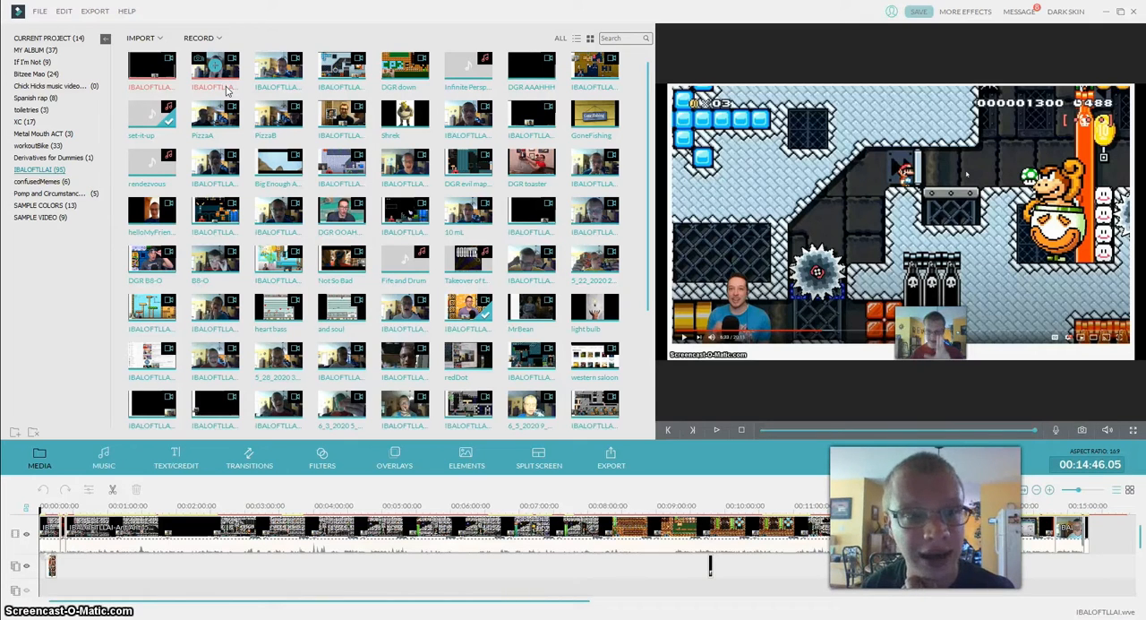
left_click(716, 430)
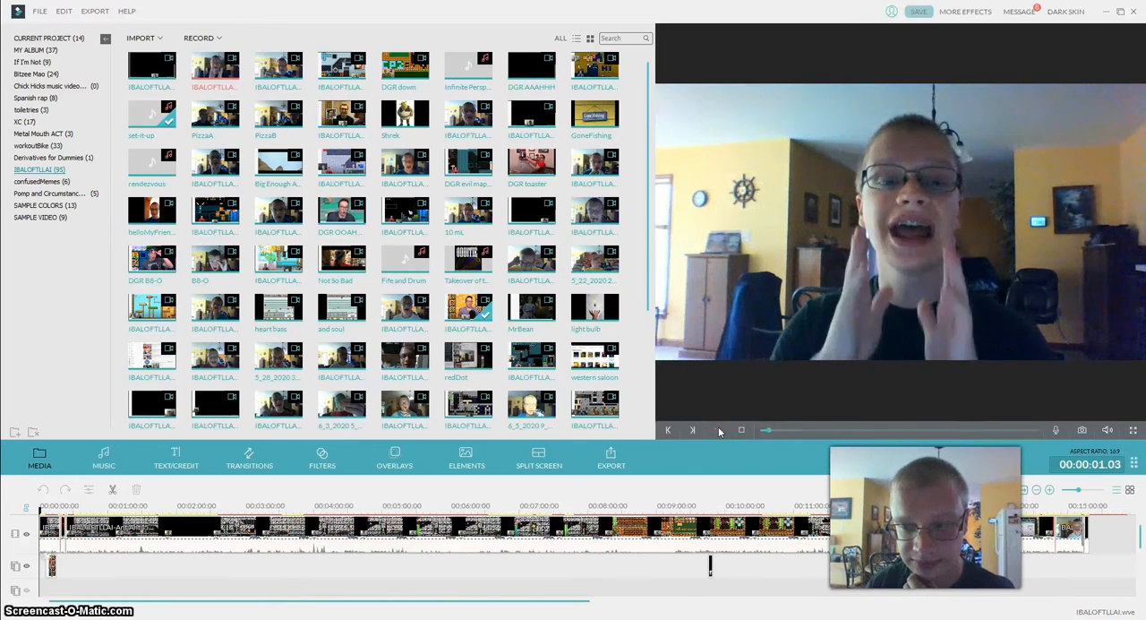
Play the camera recording of the person talking and jump far ahead in it.
left_click(666, 432)
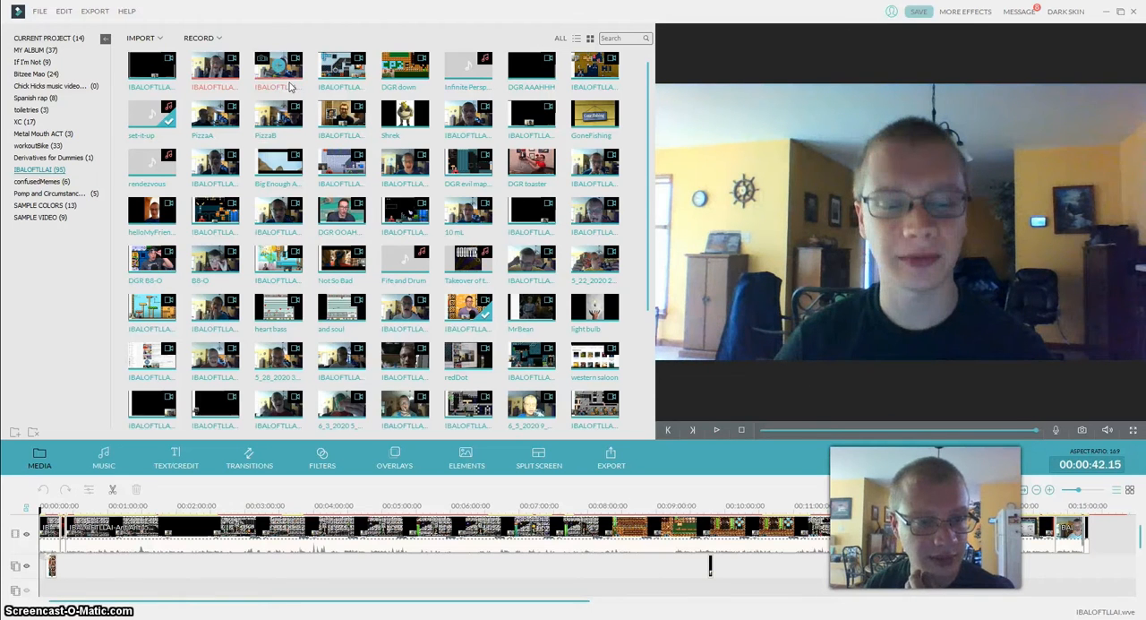
mouse_move(279, 68)
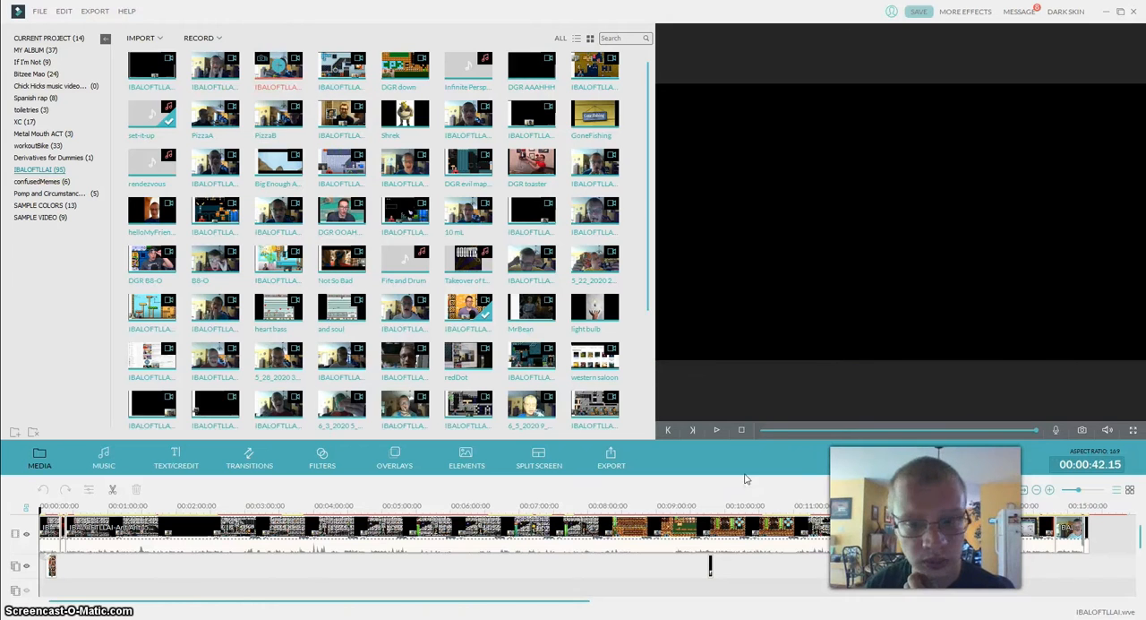
left_click(716, 430)
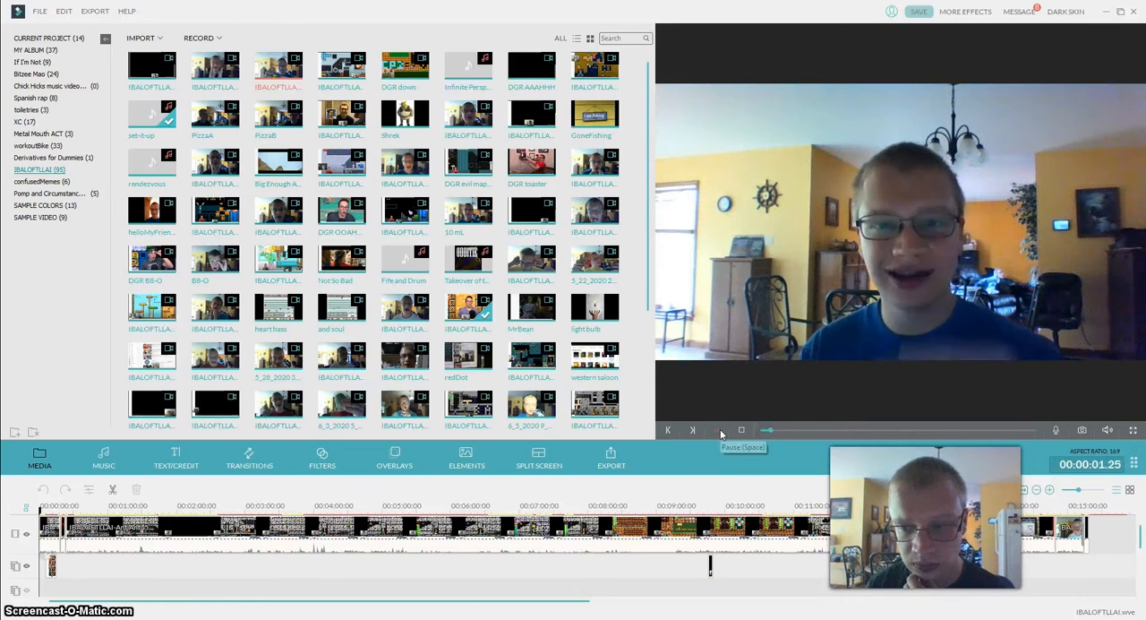
left_click(720, 431)
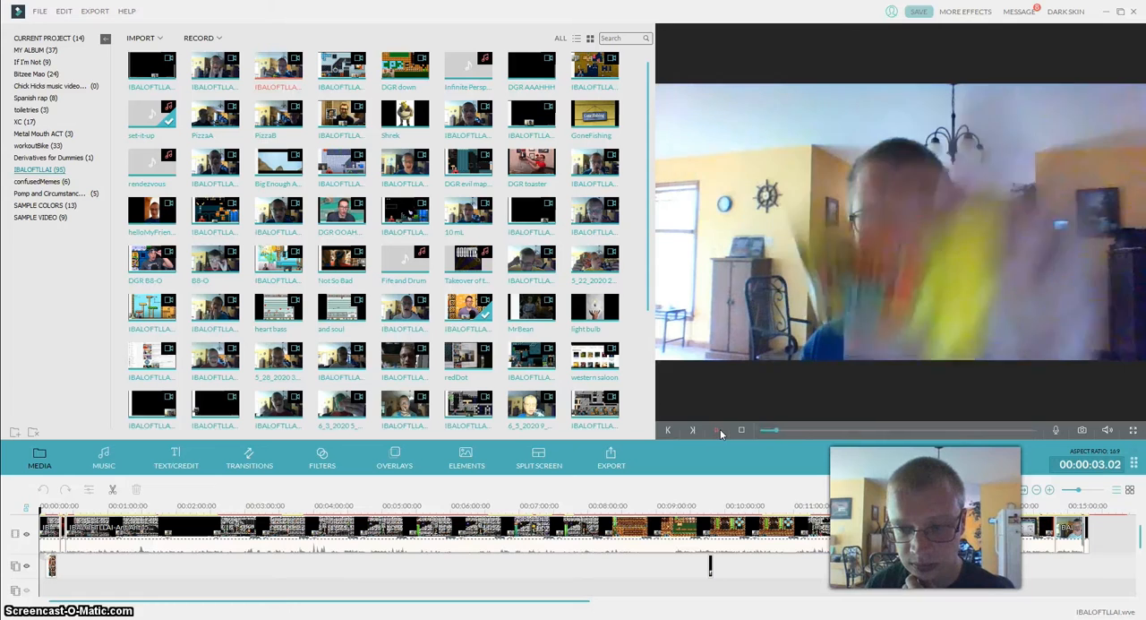
left_click(716, 429)
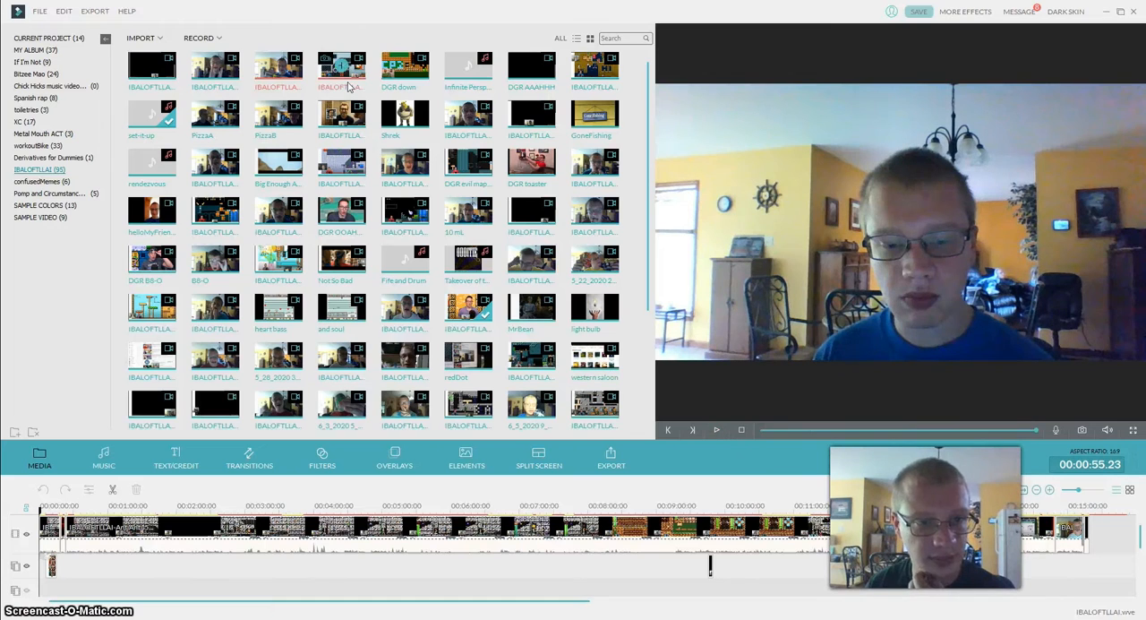
mouse_move(344, 72)
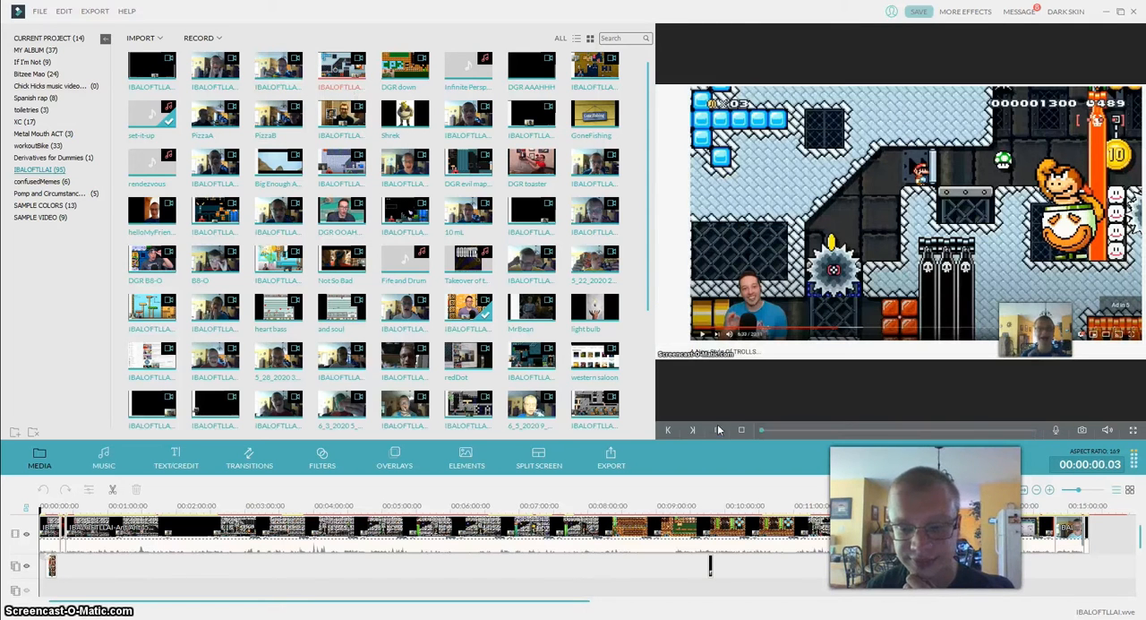
Skip toward the end of the gameplay episode in the preview.
left_click(716, 430)
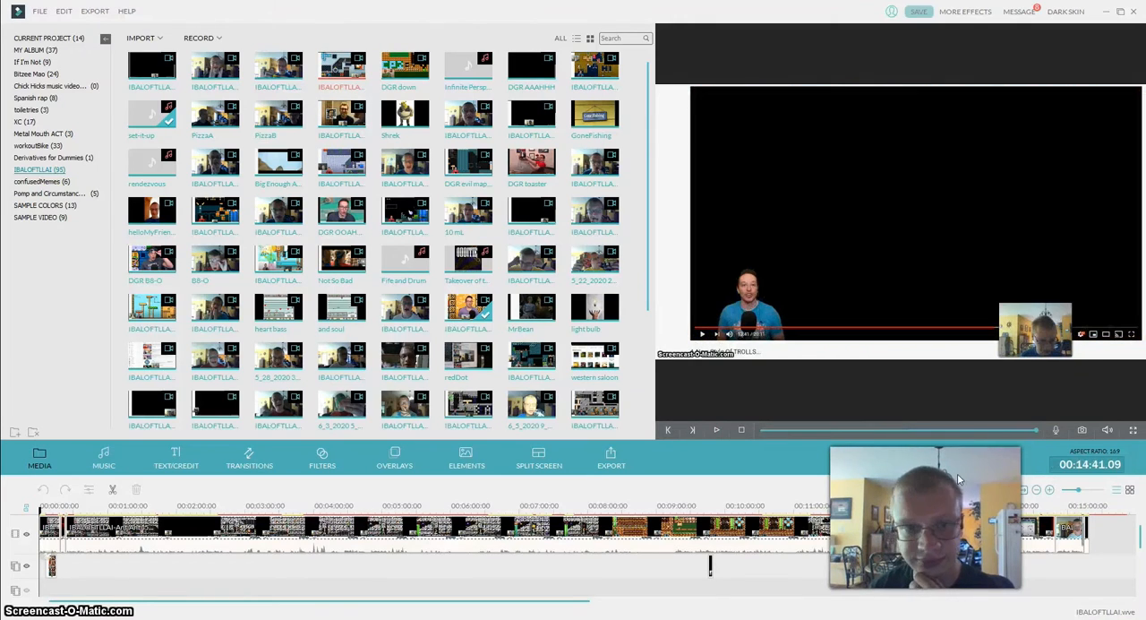
mouse_move(405, 86)
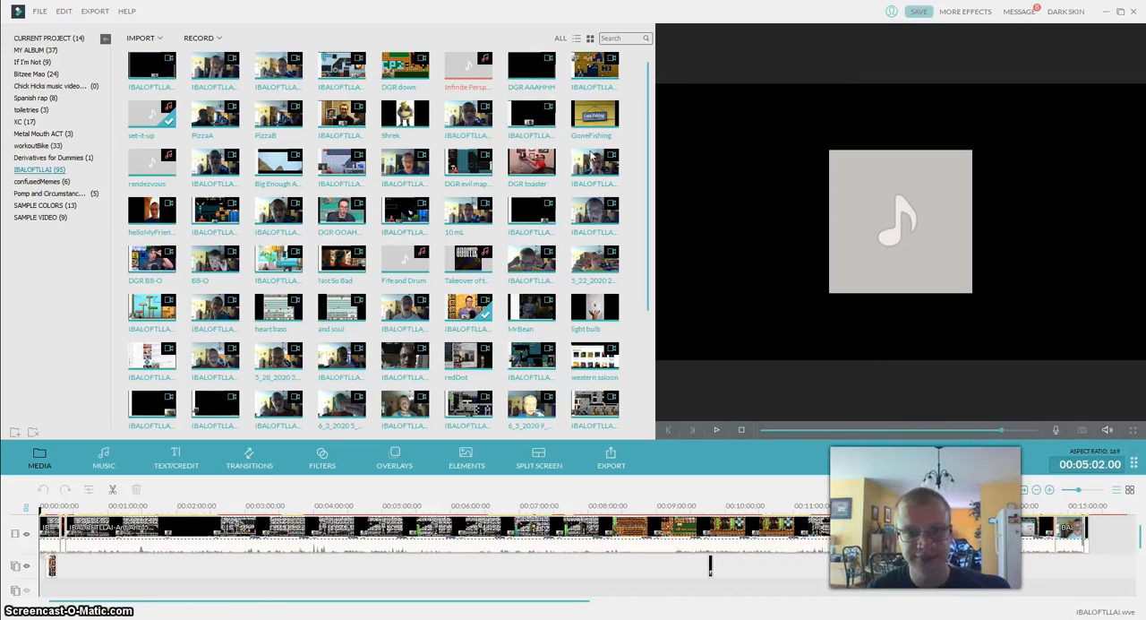
mouse_move(530, 68)
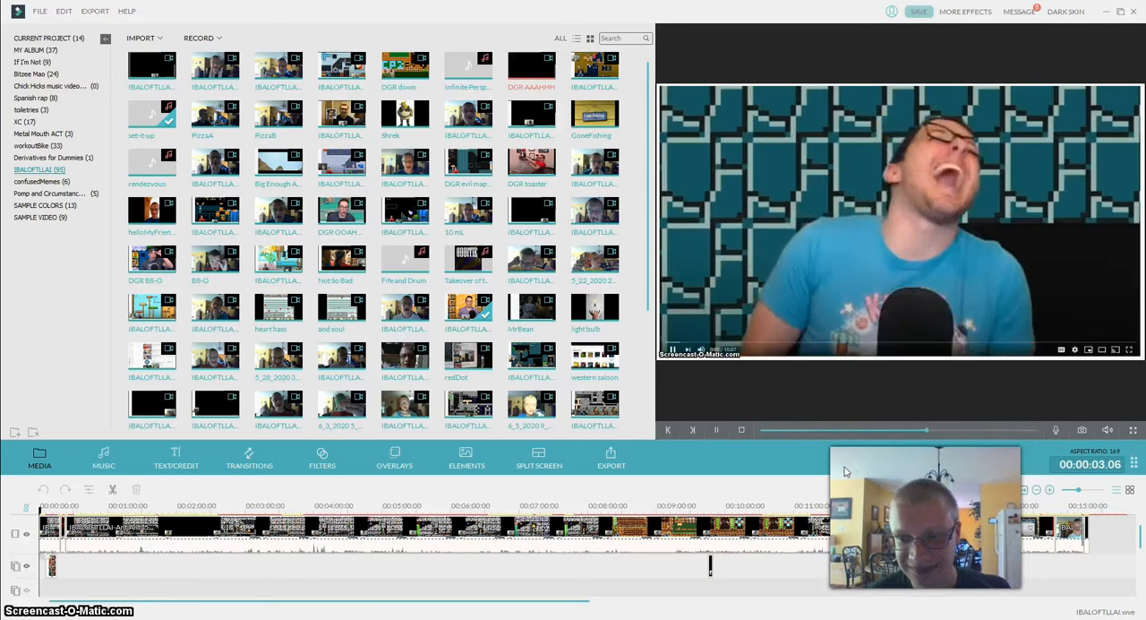
Preview an episode clip, another episode, an audio file, then a webcam recording in turn.
left_click(717, 430)
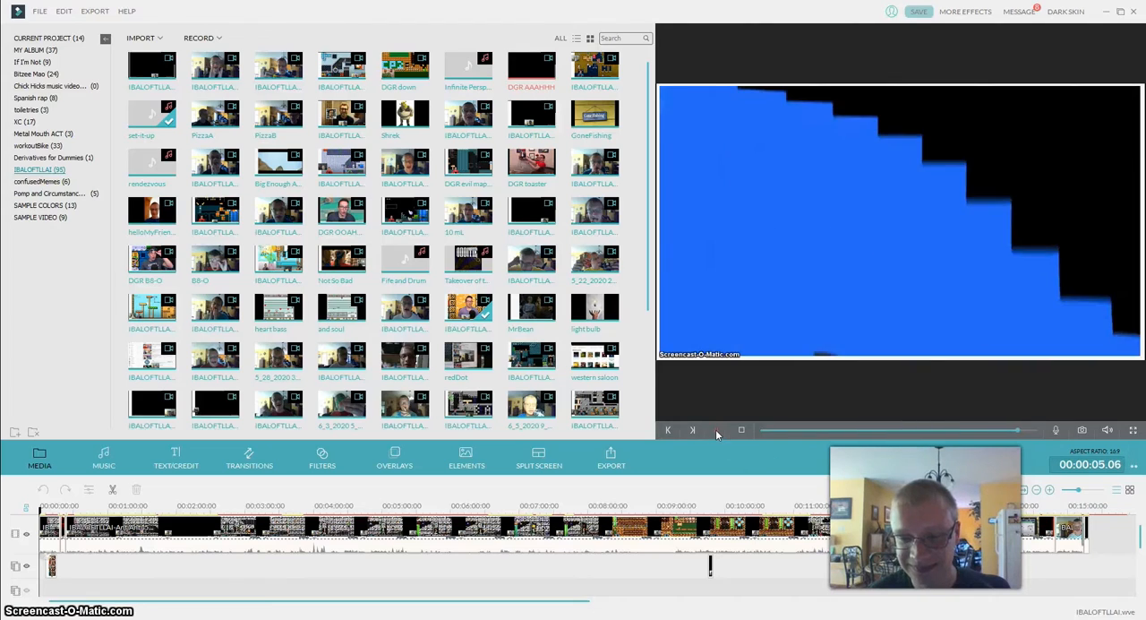
mouse_move(594, 64)
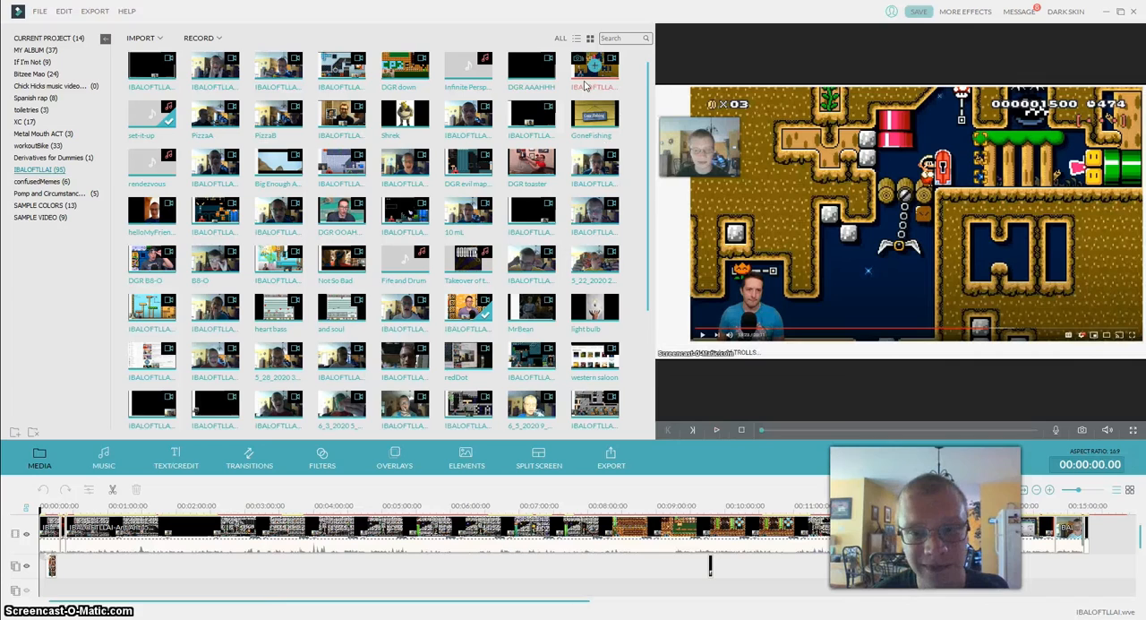
left_click(716, 430)
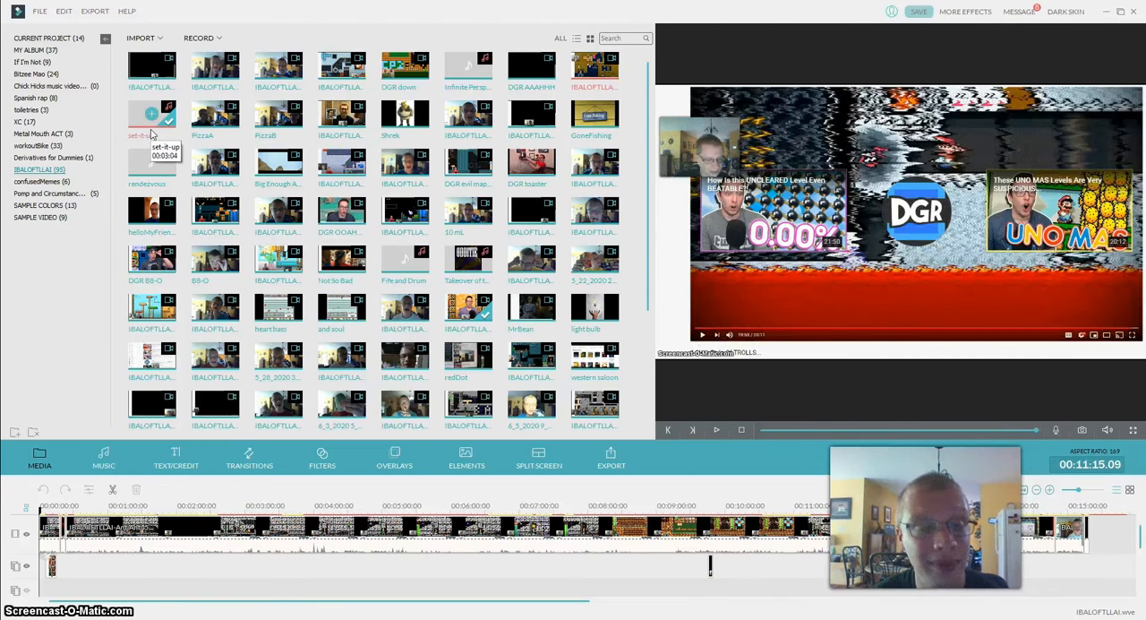
left_click(151, 114)
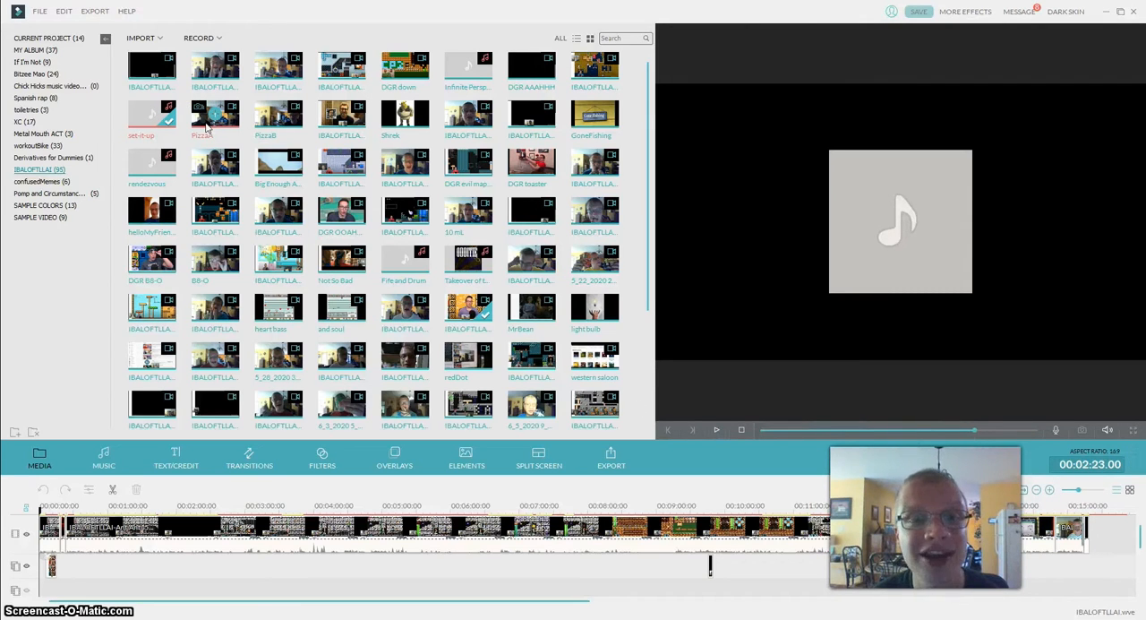
left_click(717, 429)
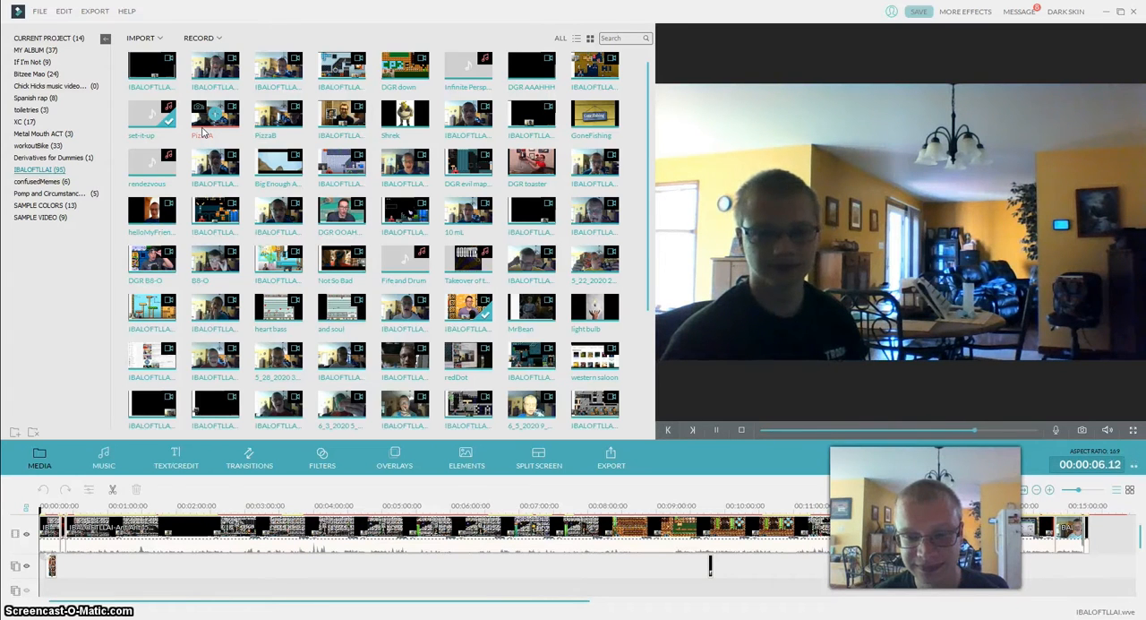
Play the webcam clip of the person in the living room in the preview.
left_click(716, 429)
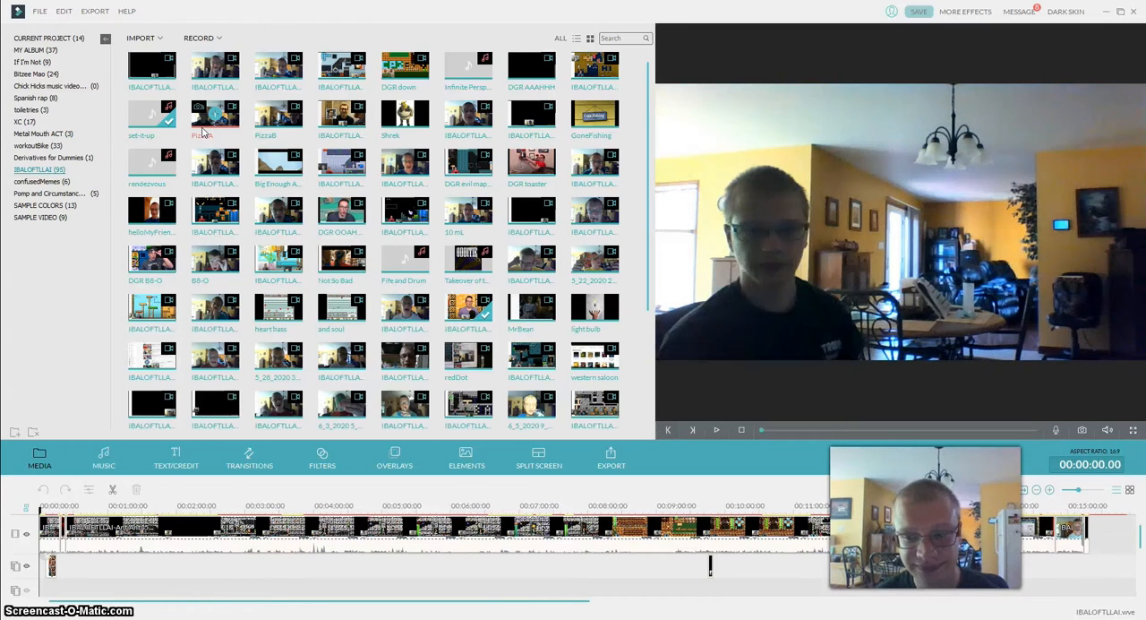
left_click(717, 429)
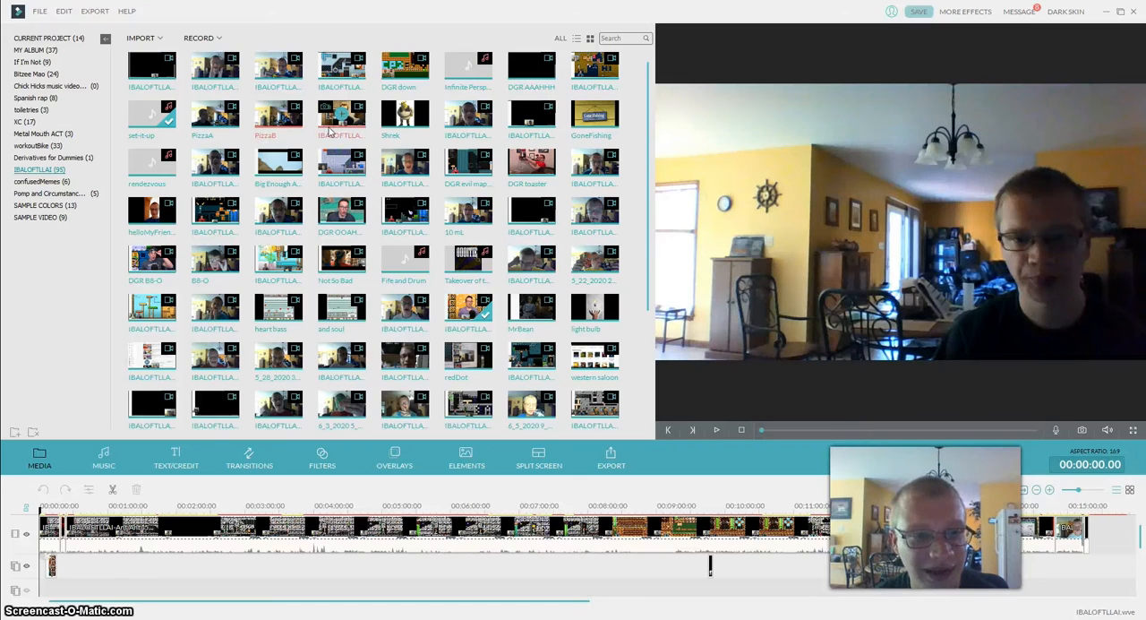
mouse_move(340, 116)
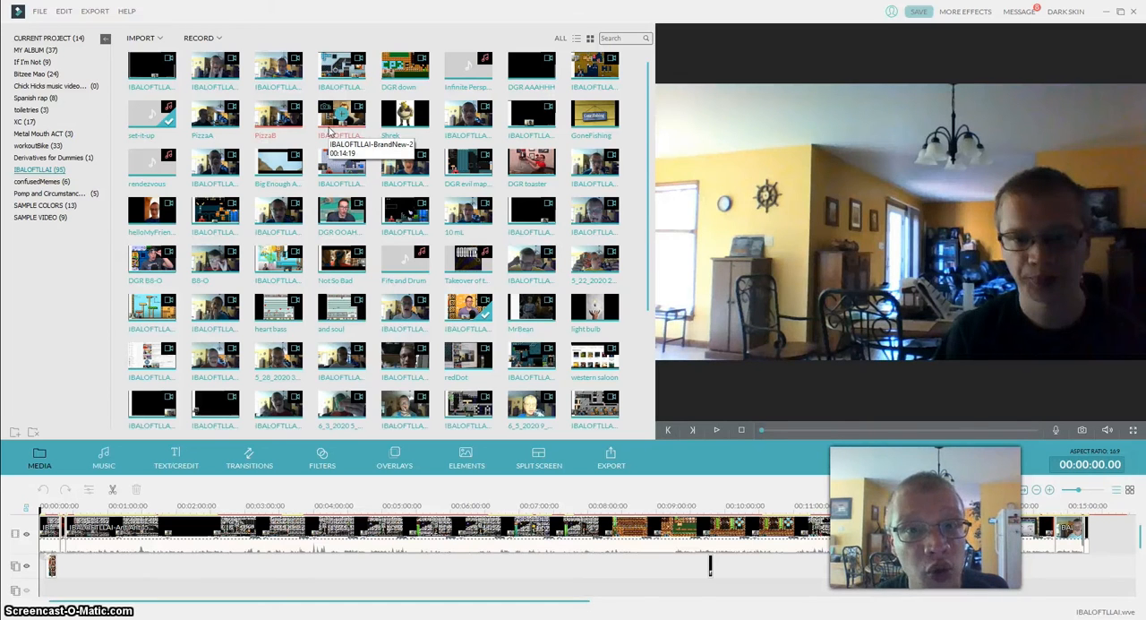
Preview the man-in-glasses clip, a Mario gameplay episode and the Shrek picture.
left_click(717, 430)
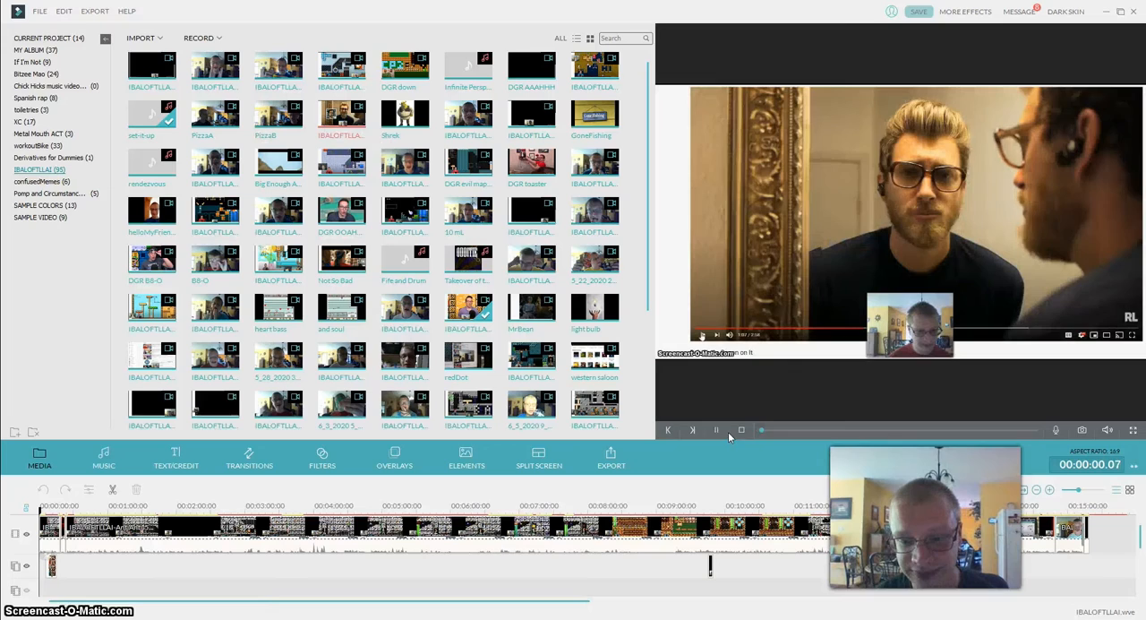
left_click(717, 430)
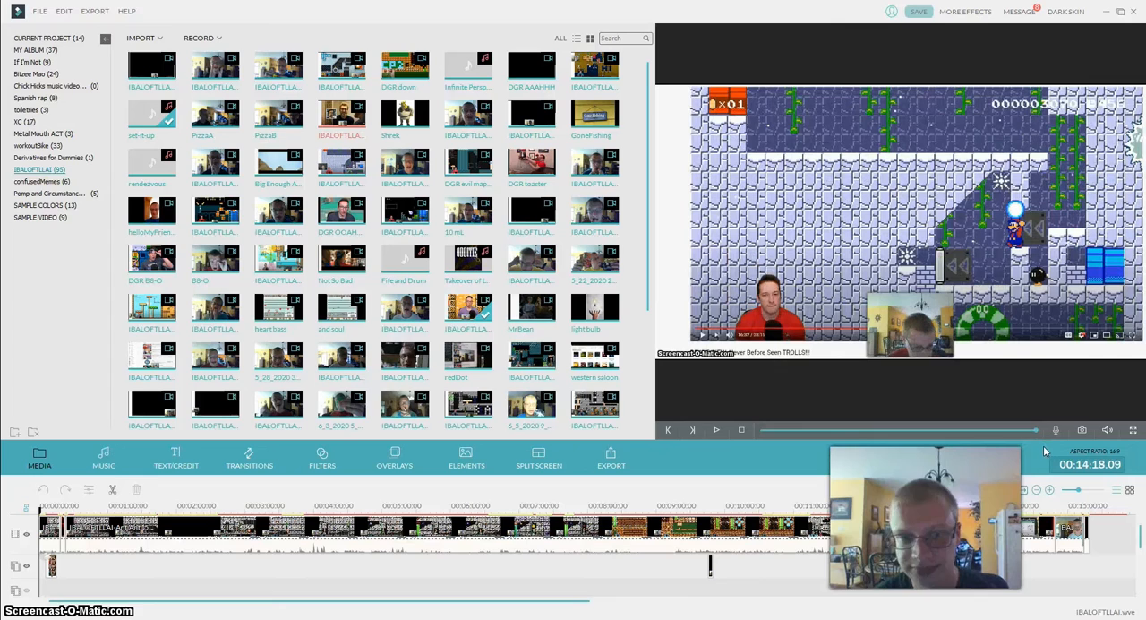
left_click(405, 114)
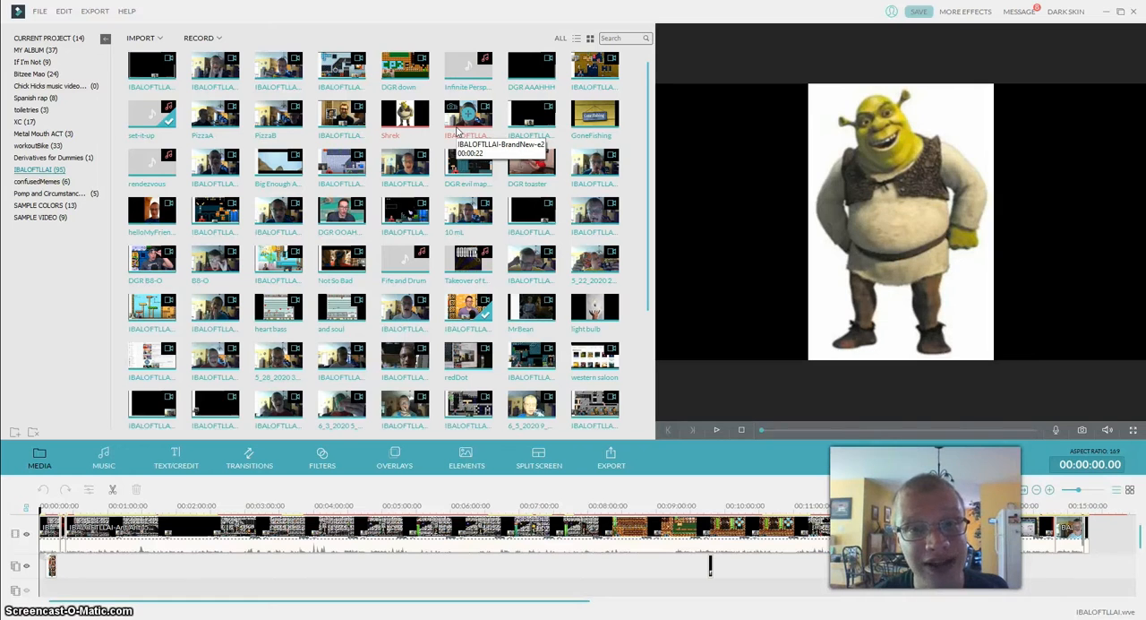
Preview another webcam recording and skip further into it.
left_click(717, 429)
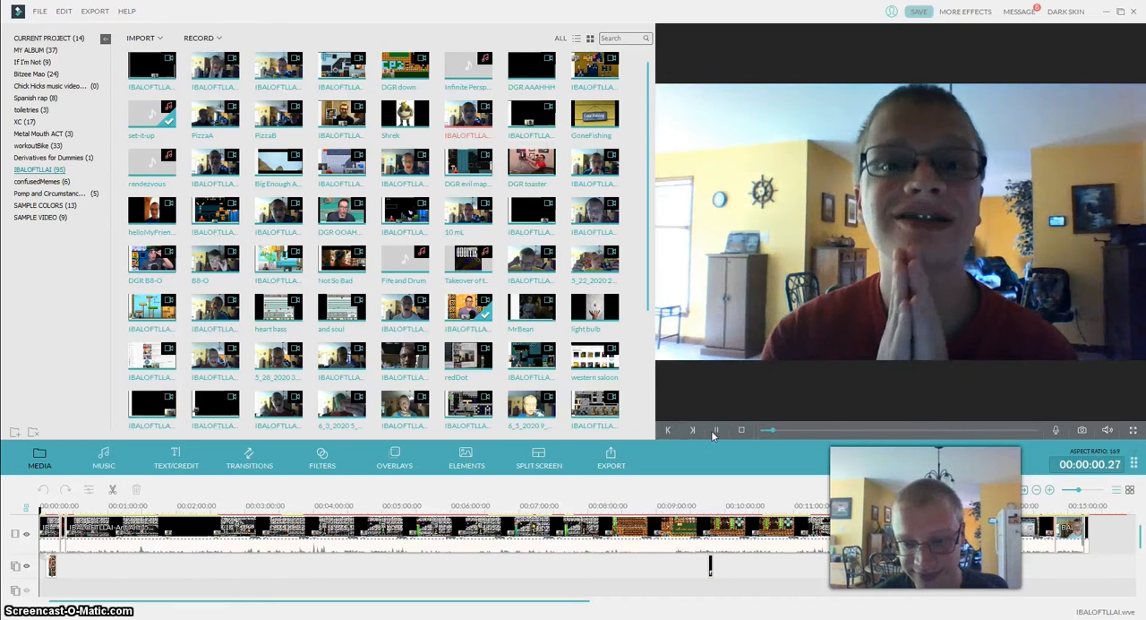
left_click(716, 430)
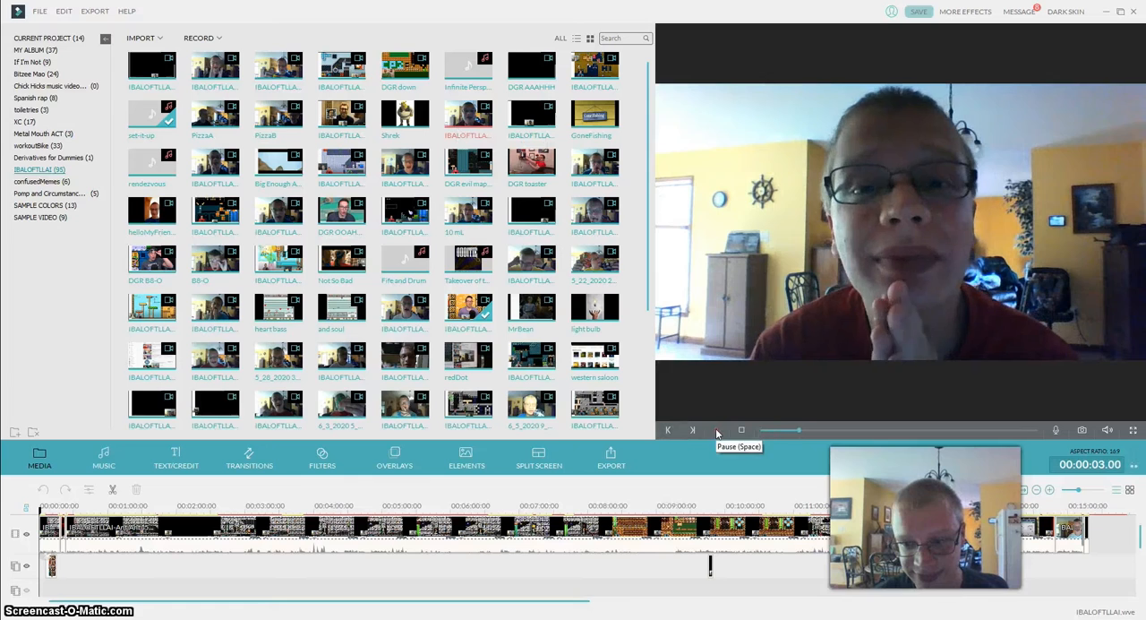
left_click(717, 430)
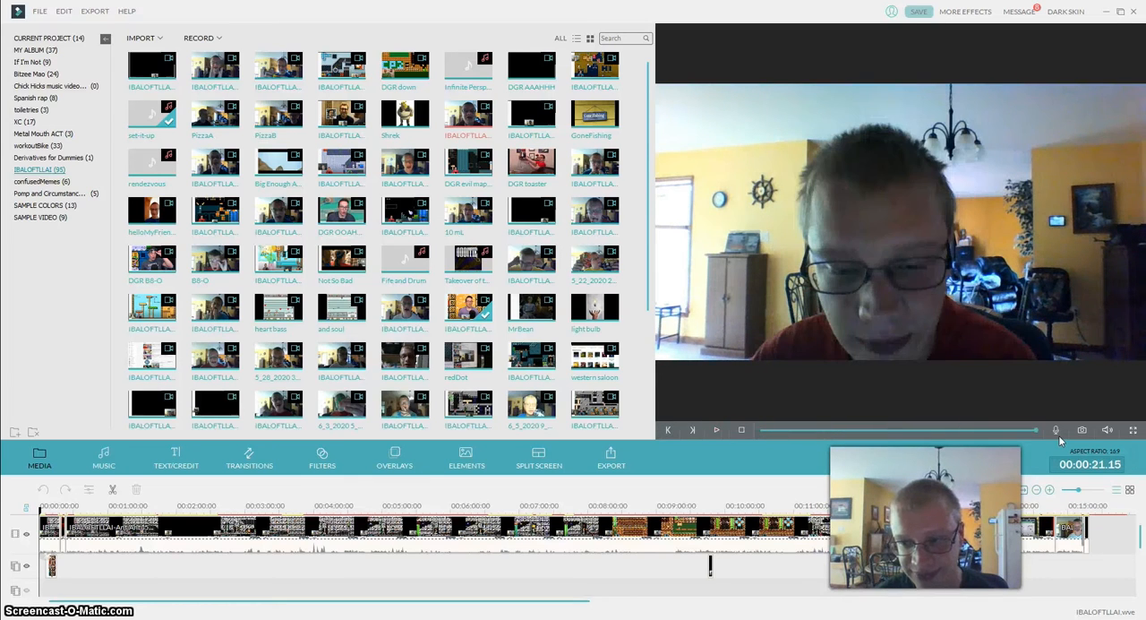
mouse_move(530, 116)
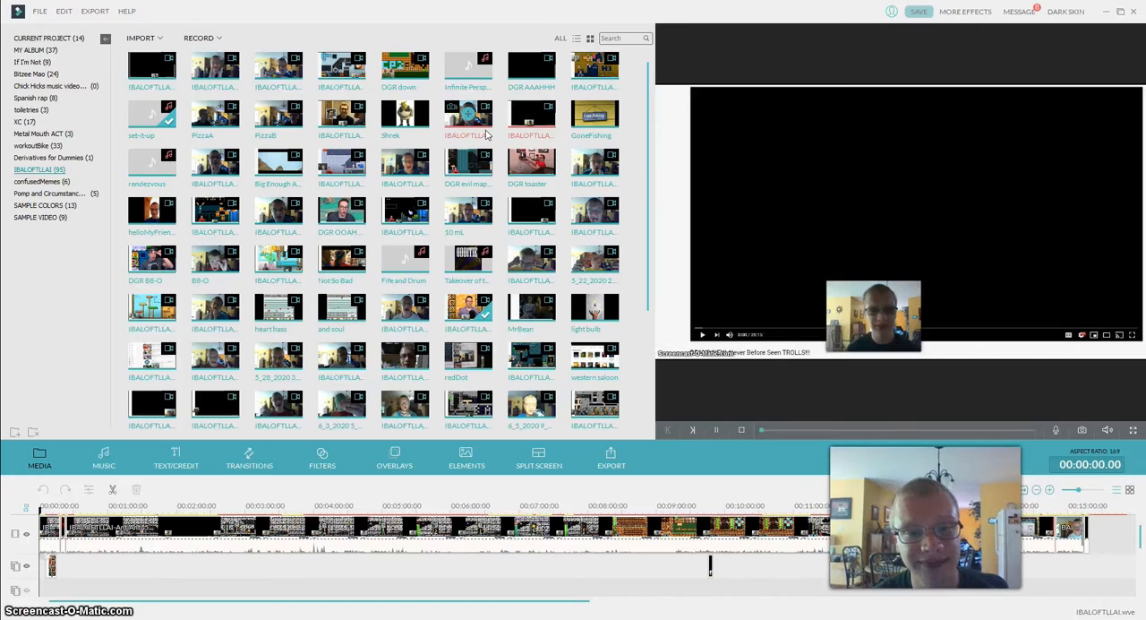
Play the episode recording in the preview before switching to YouTube in Chrome.
left_click(717, 430)
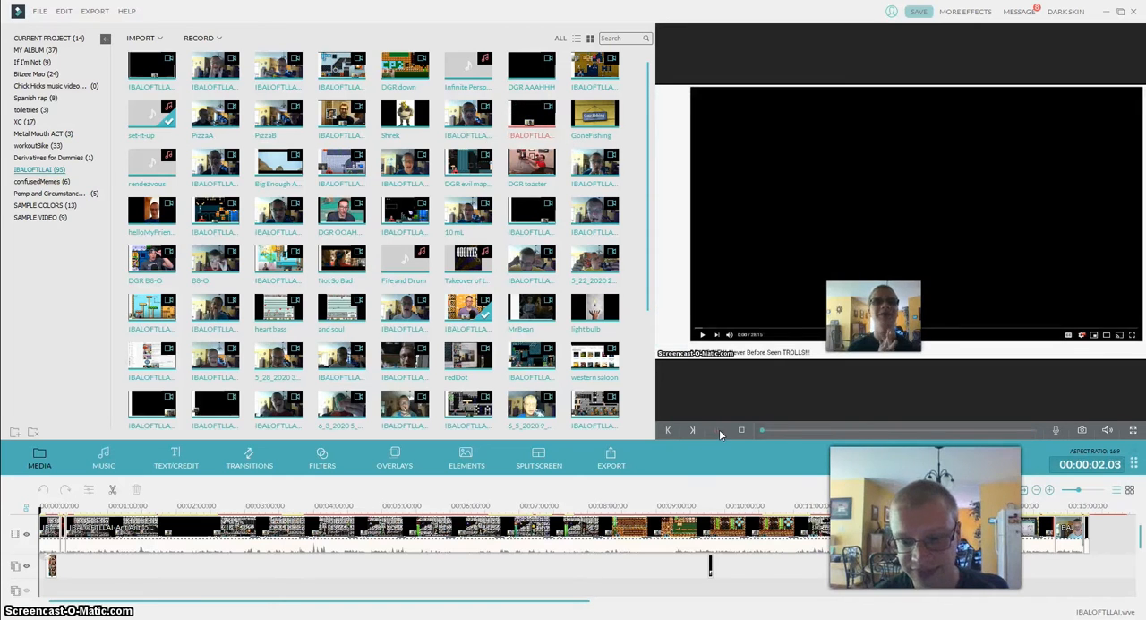
left_click(717, 429)
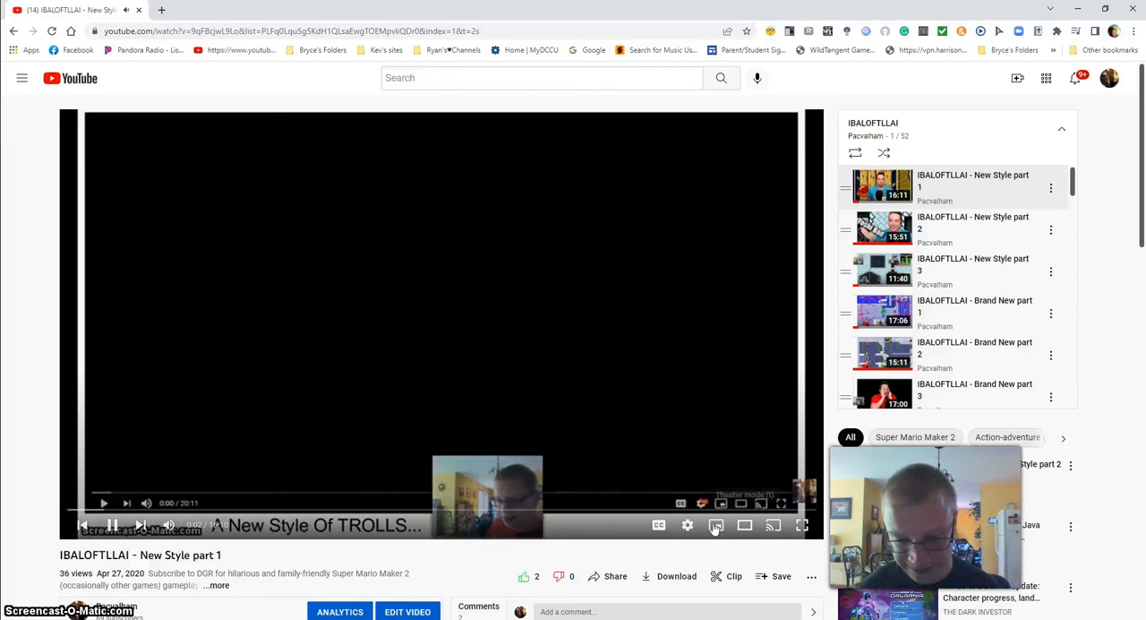
Start playing the New Style part 1 episode in the YouTube player.
left_click(688, 525)
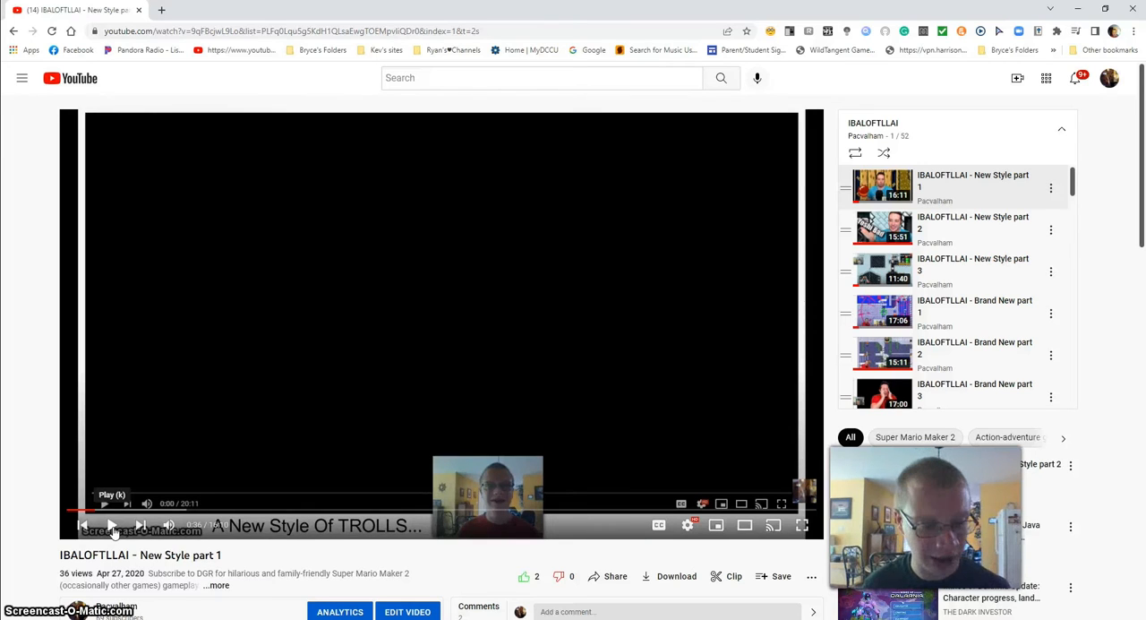
left_click(104, 501)
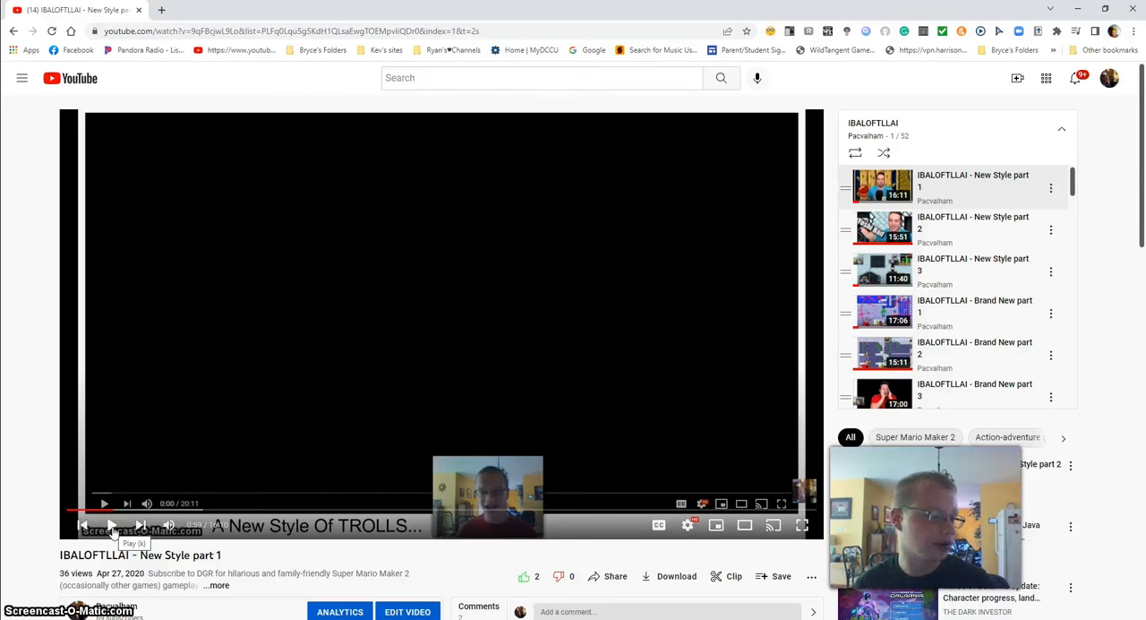
left_click(104, 501)
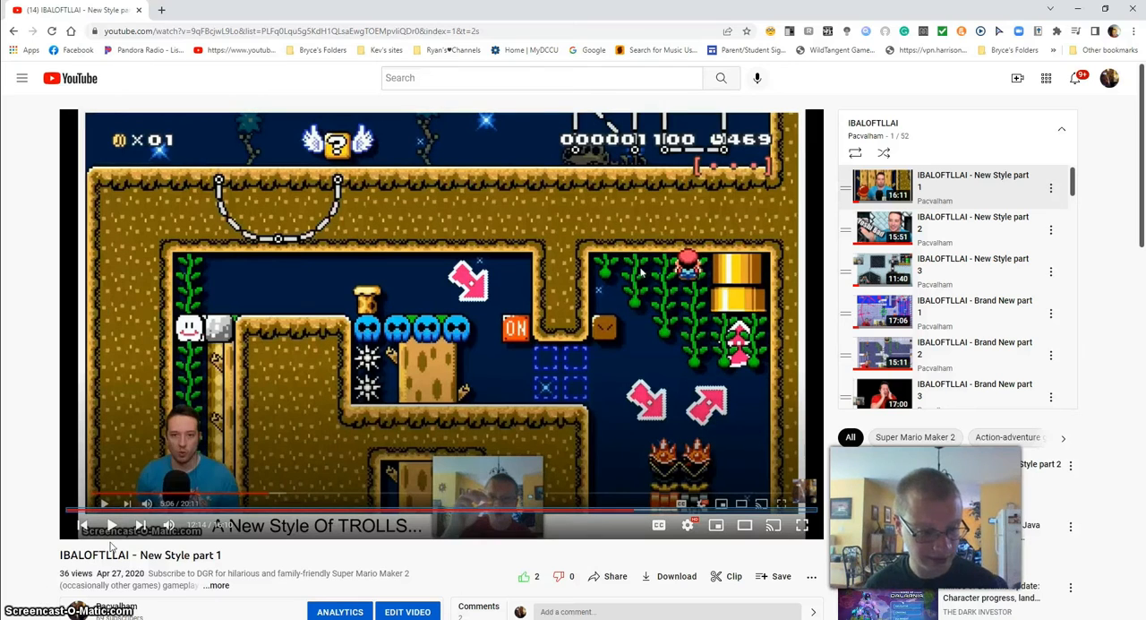
Move on from New Style part 1 to New Style part 2 in the playlist.
left_click(111, 523)
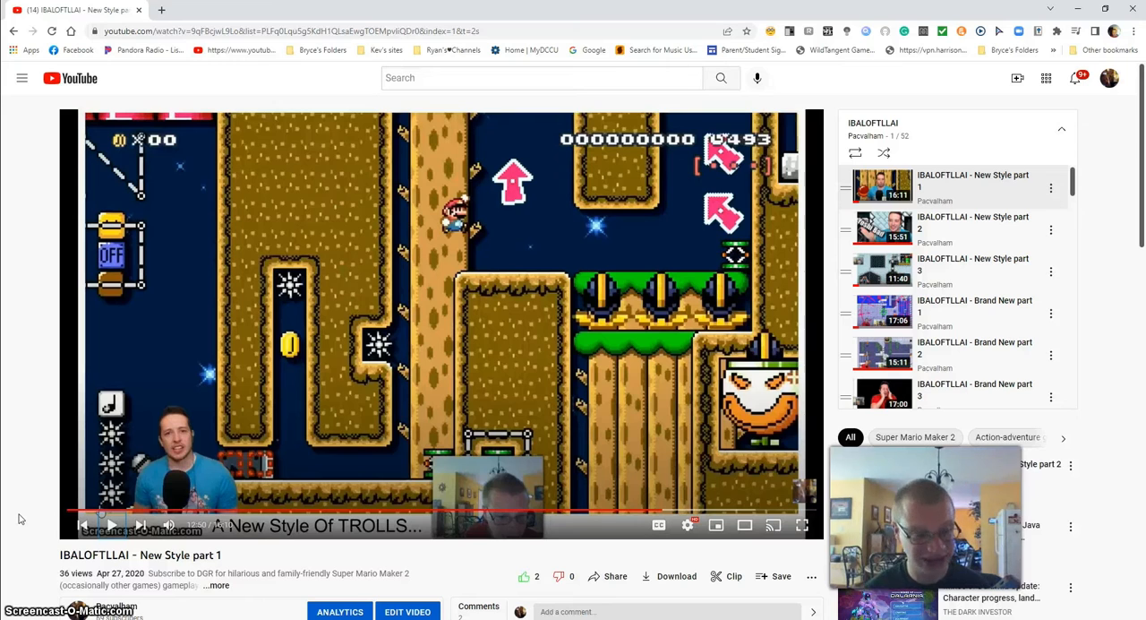
left_click(975, 229)
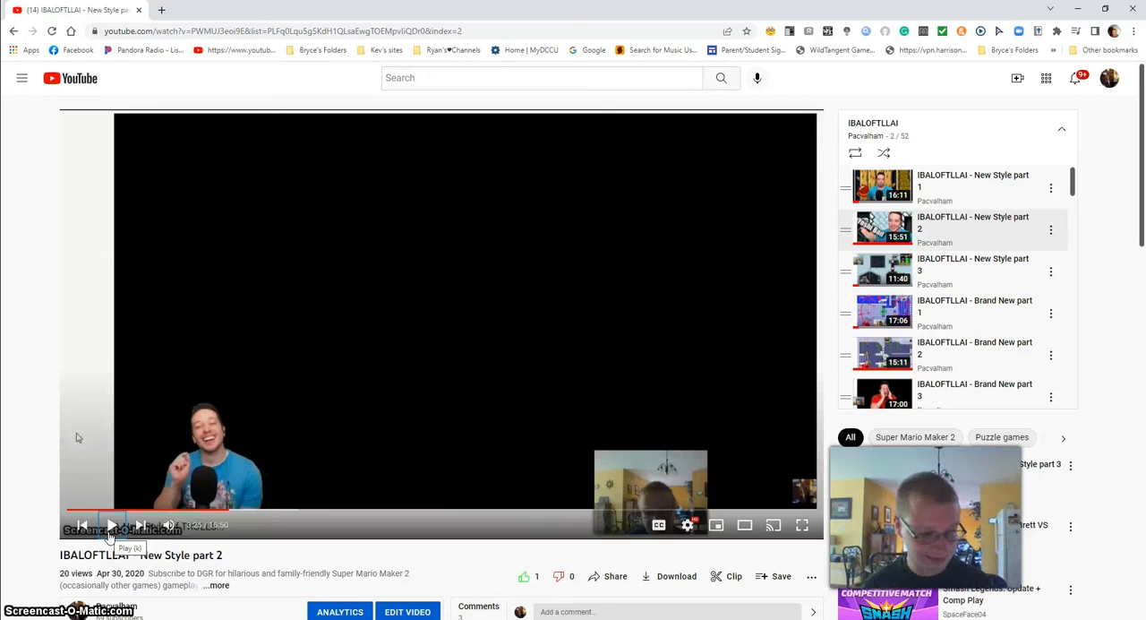
Start playing New Style part 2 in the YouTube player.
left_click(111, 523)
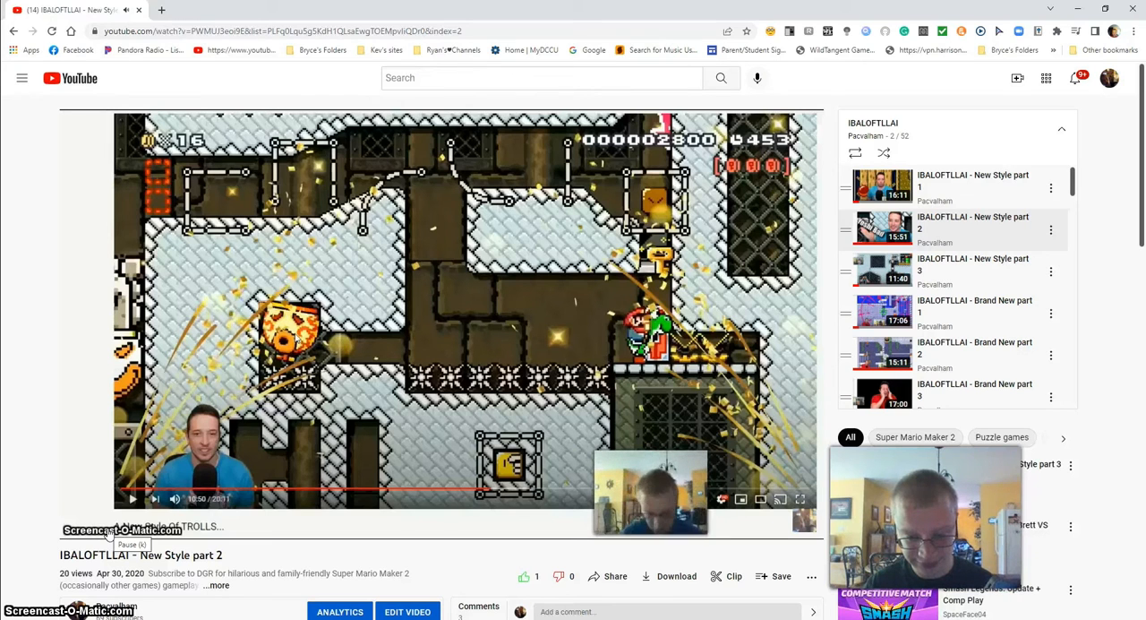
left_click(433, 324)
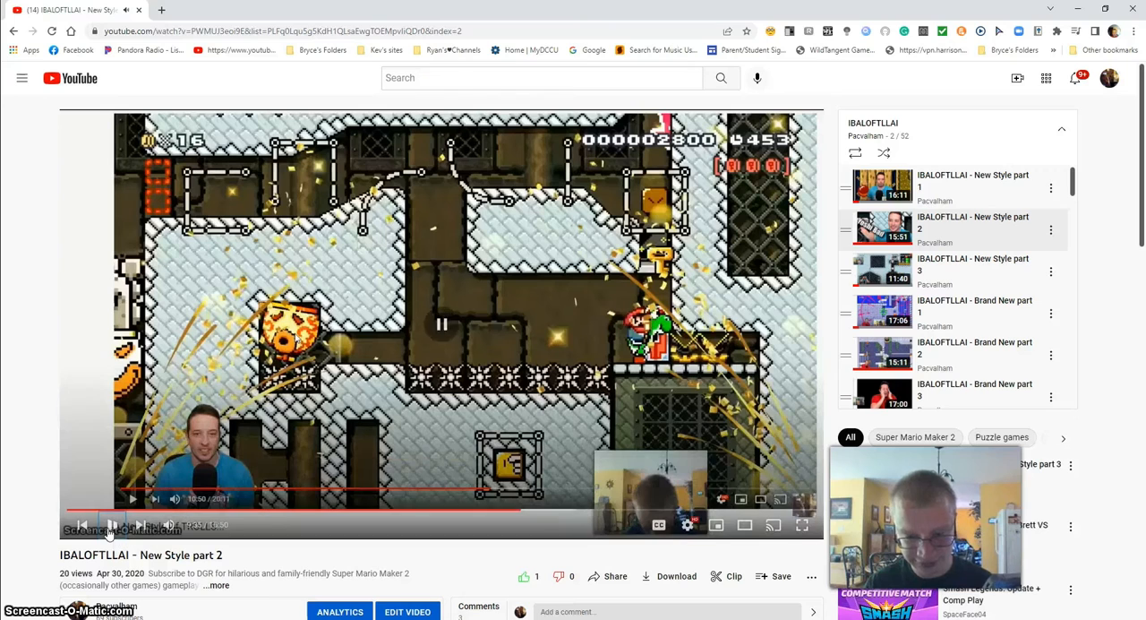
mouse_move(111, 523)
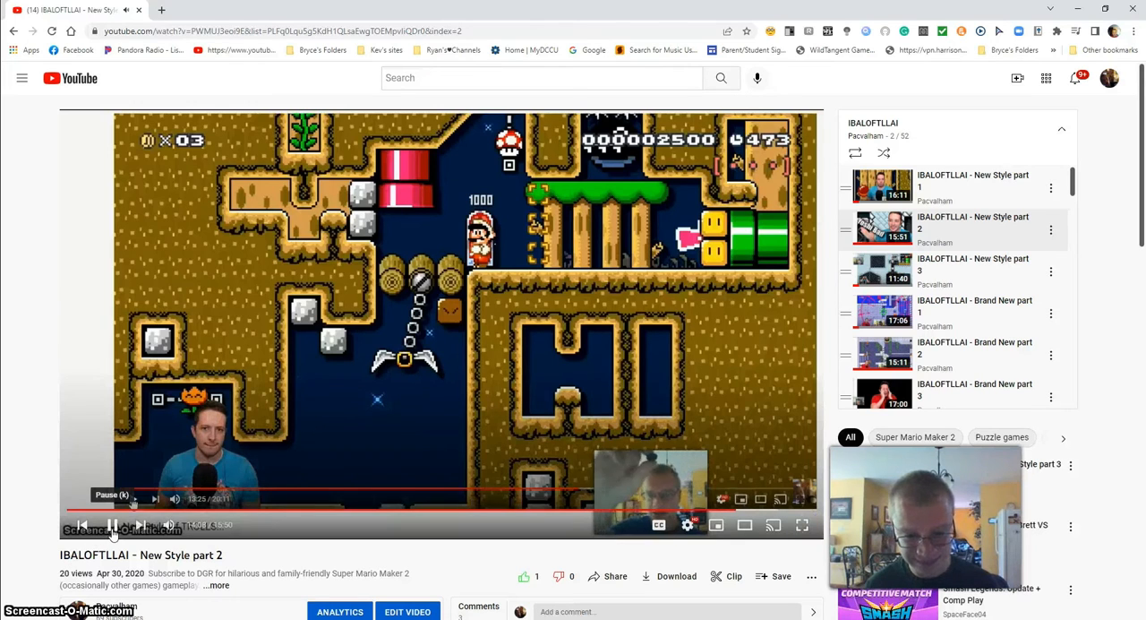
Pause and resume the YouTube playback of 'New Style part 2'.
left_click(111, 524)
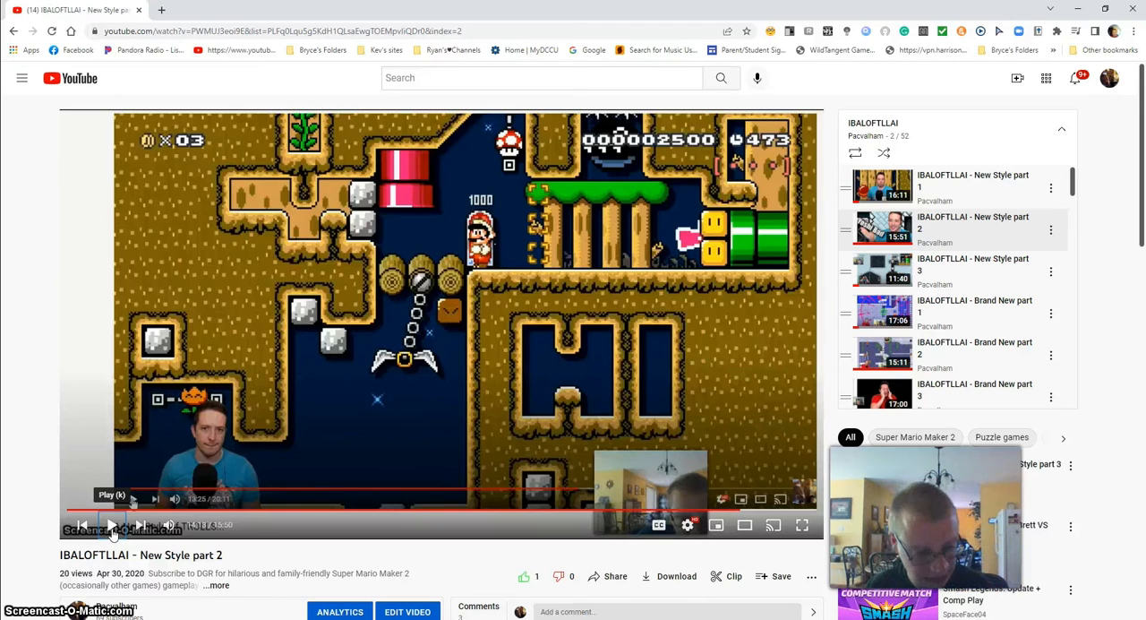
left_click(111, 525)
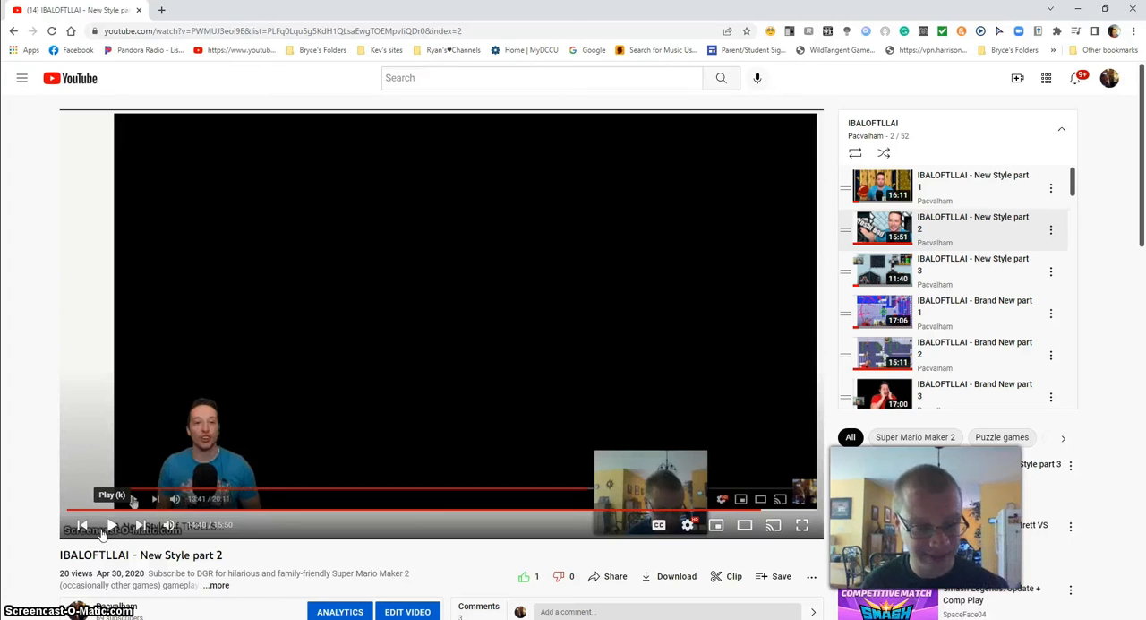
left_click(111, 522)
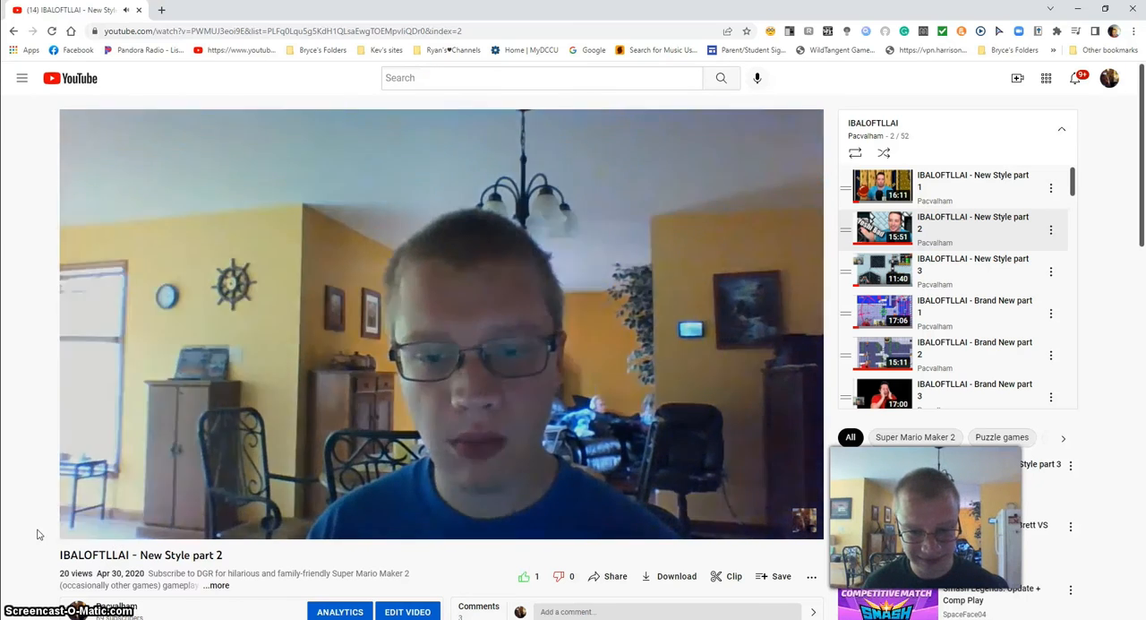
Advance to the next playlist episode, 'New Style part 3', play it briefly and leave it paused.
left_click(109, 523)
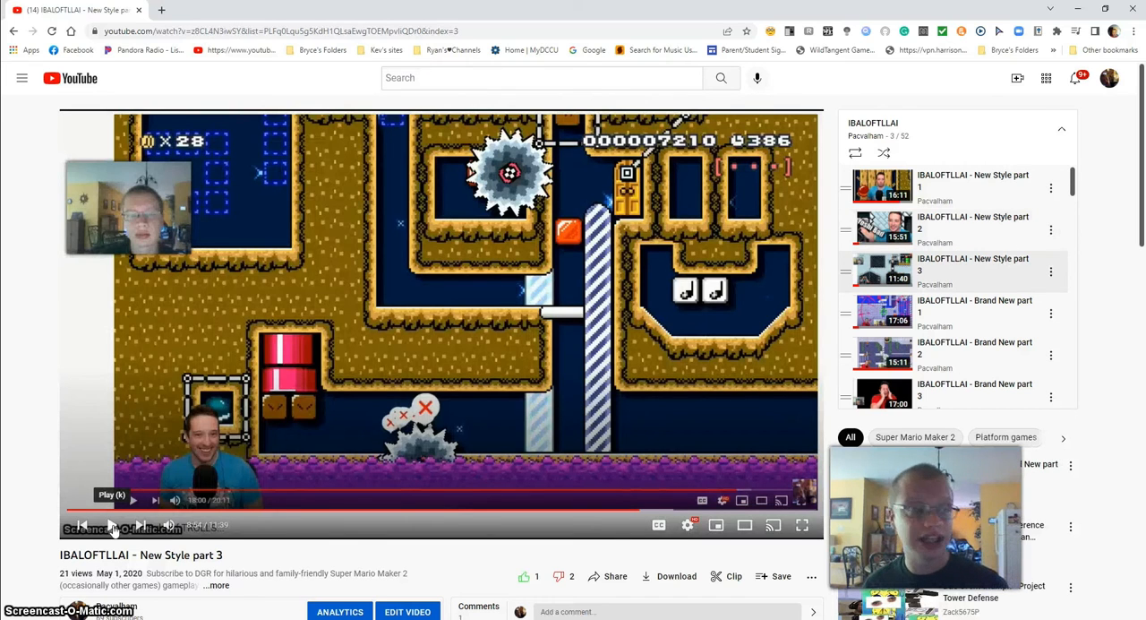
left_click(132, 499)
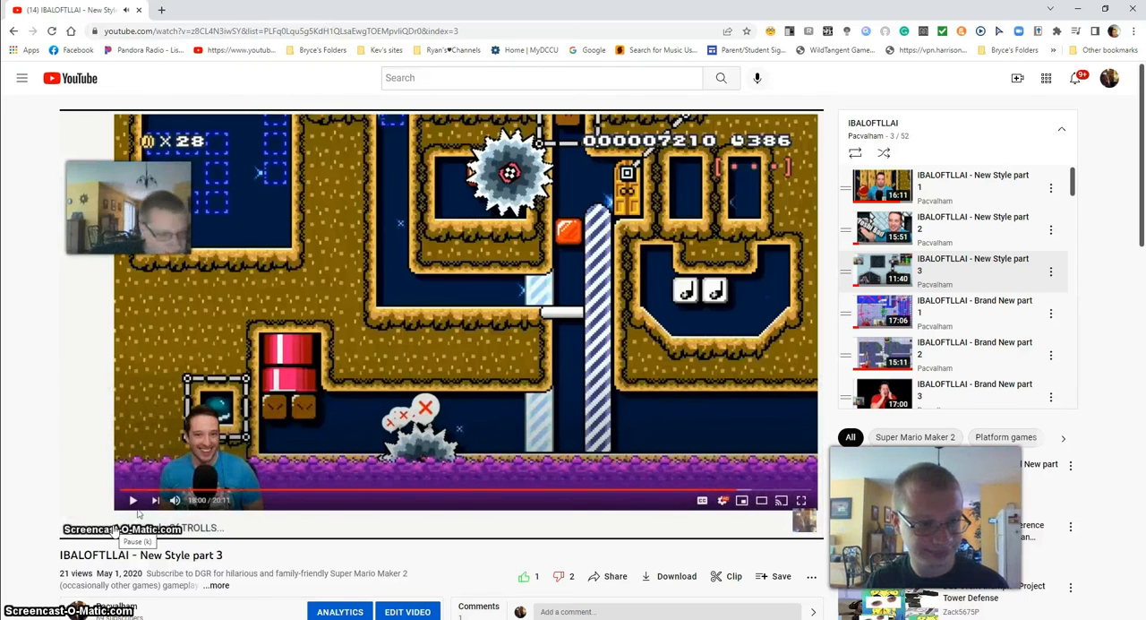
left_click(133, 499)
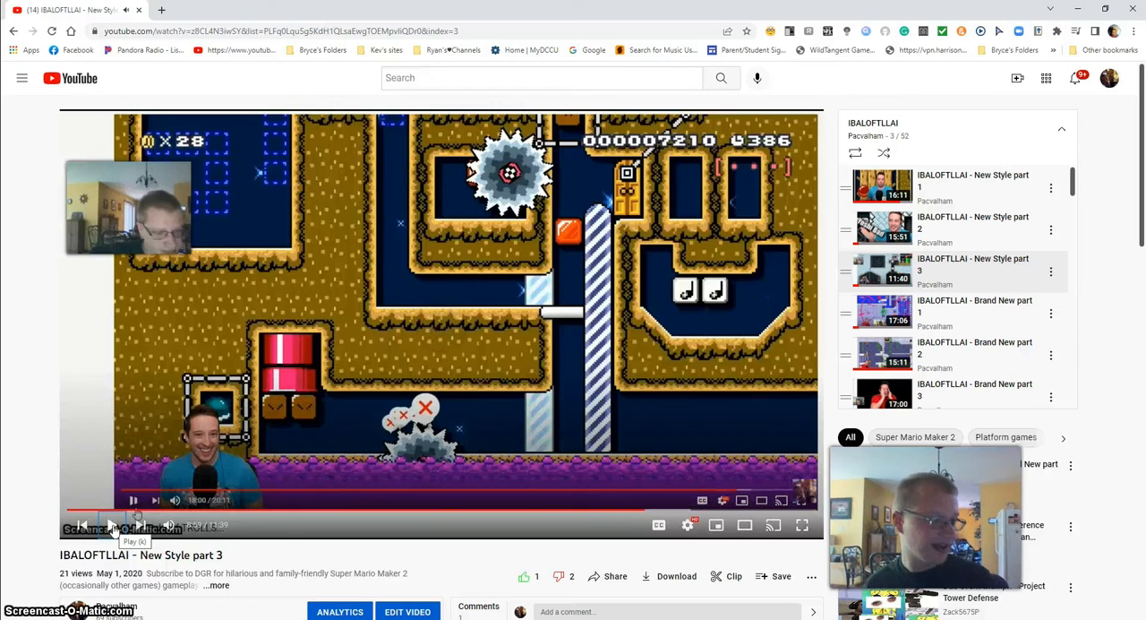